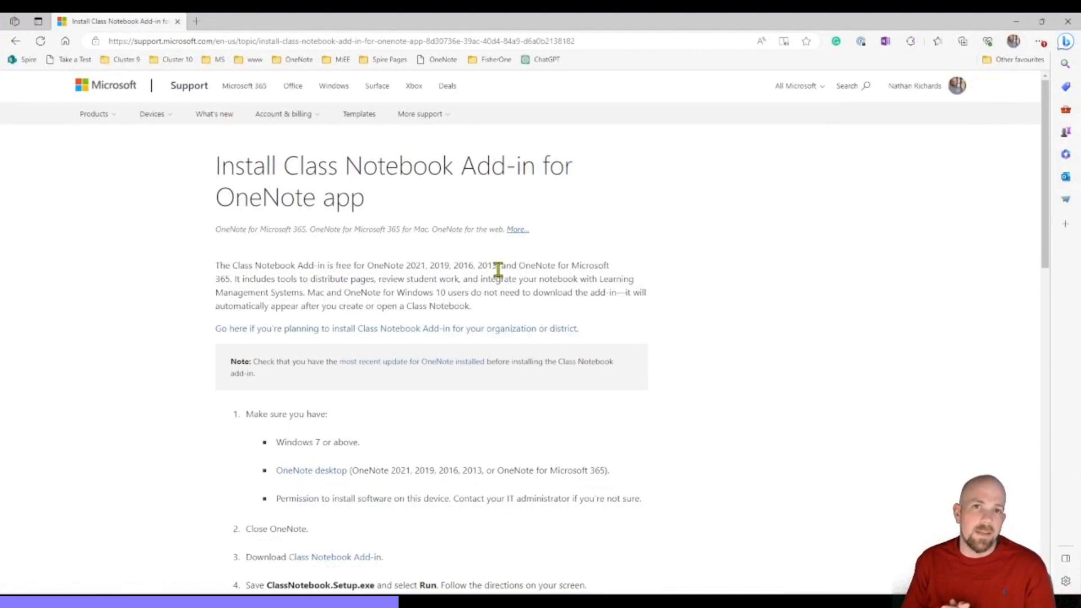
Download the Class Notebook Add-in installer from the Microsoft Support install page
scroll(down, 3)
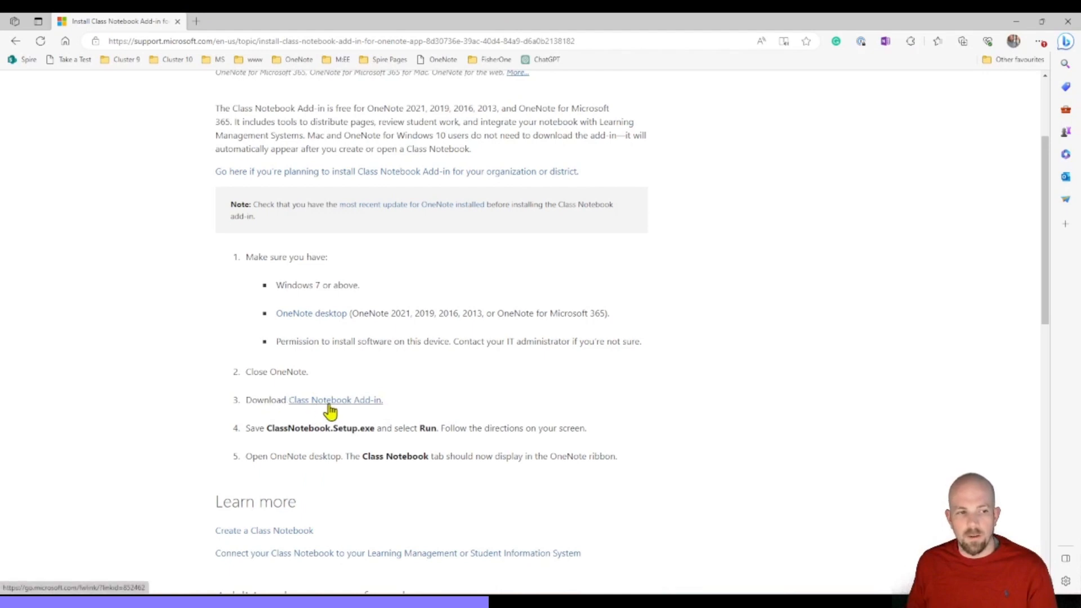
click(334, 401)
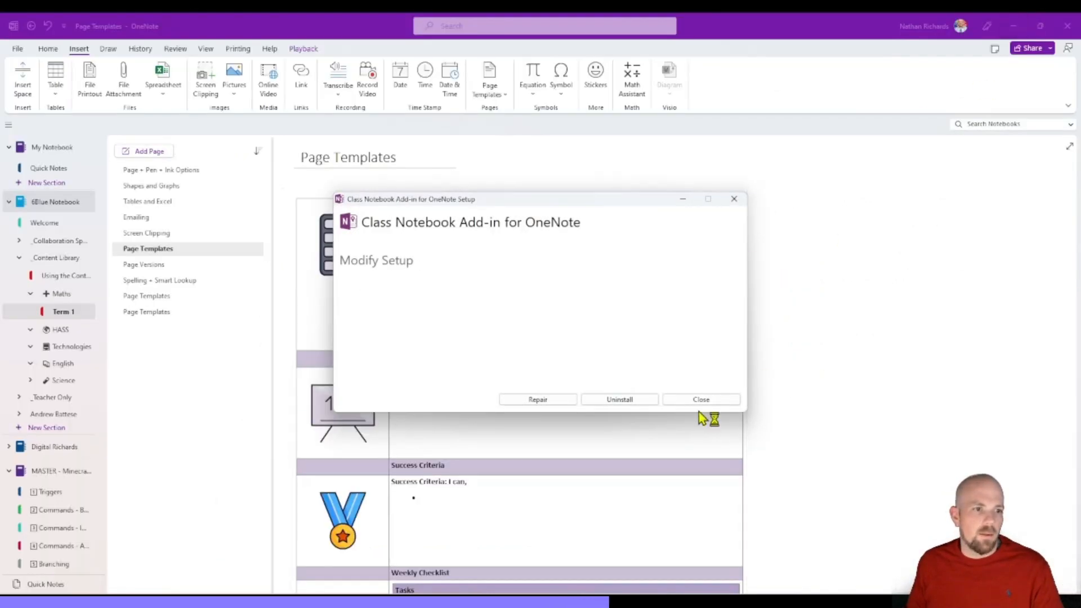
mouse_move(630, 435)
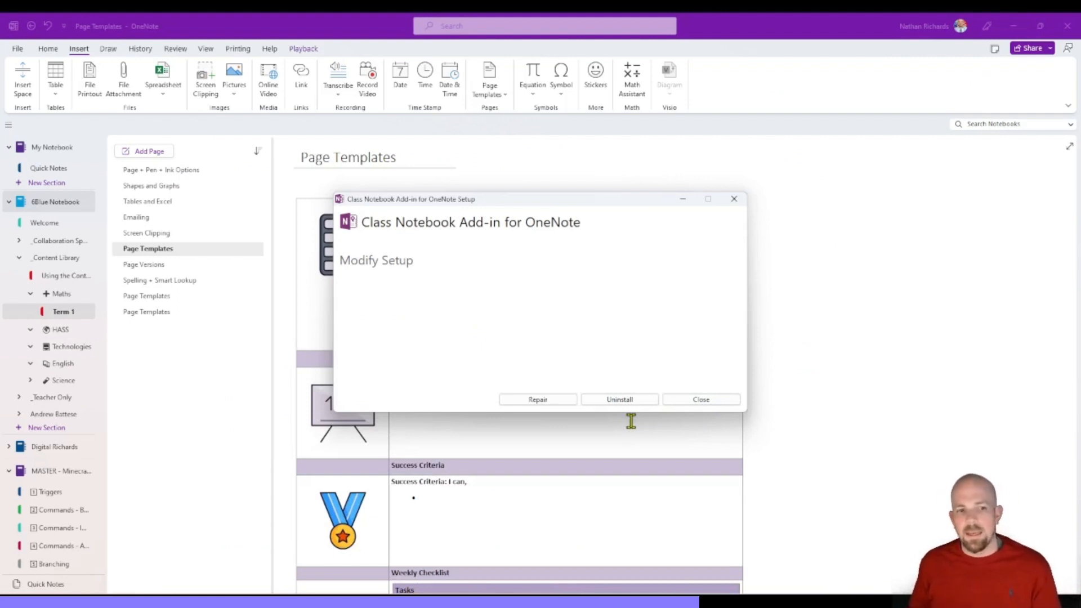
Repair the Class Notebook Add-in, letting setup close OneNote, and reopen the notebook
click(539, 399)
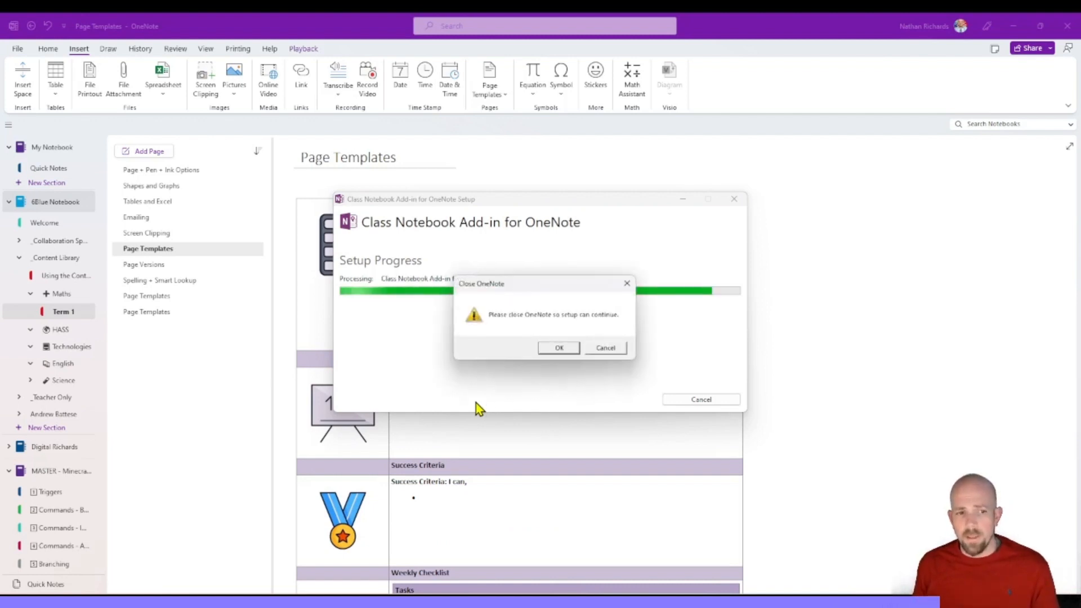
click(559, 348)
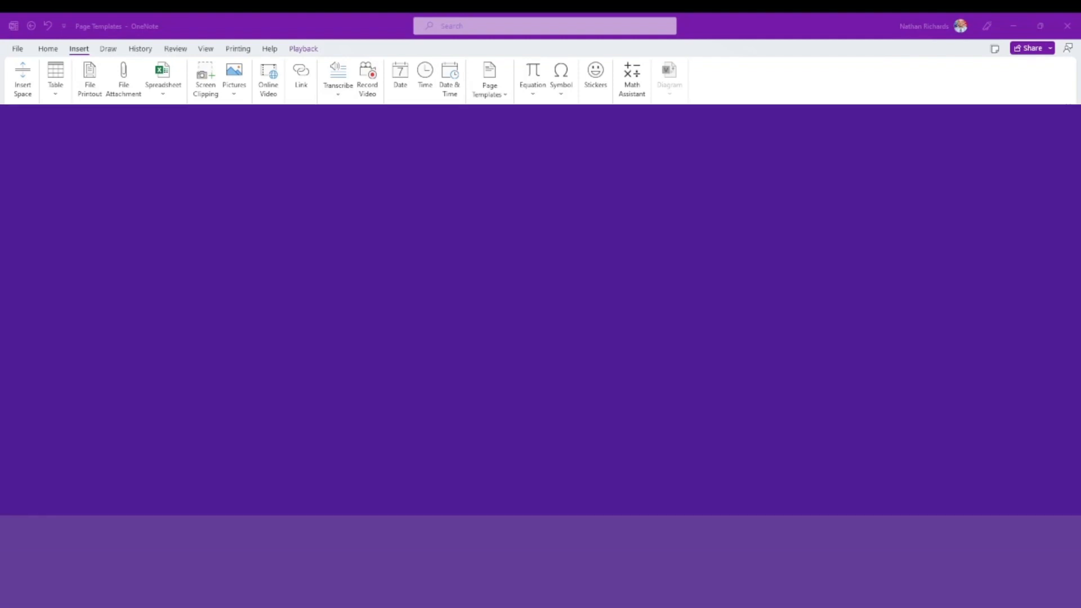
click(47, 49)
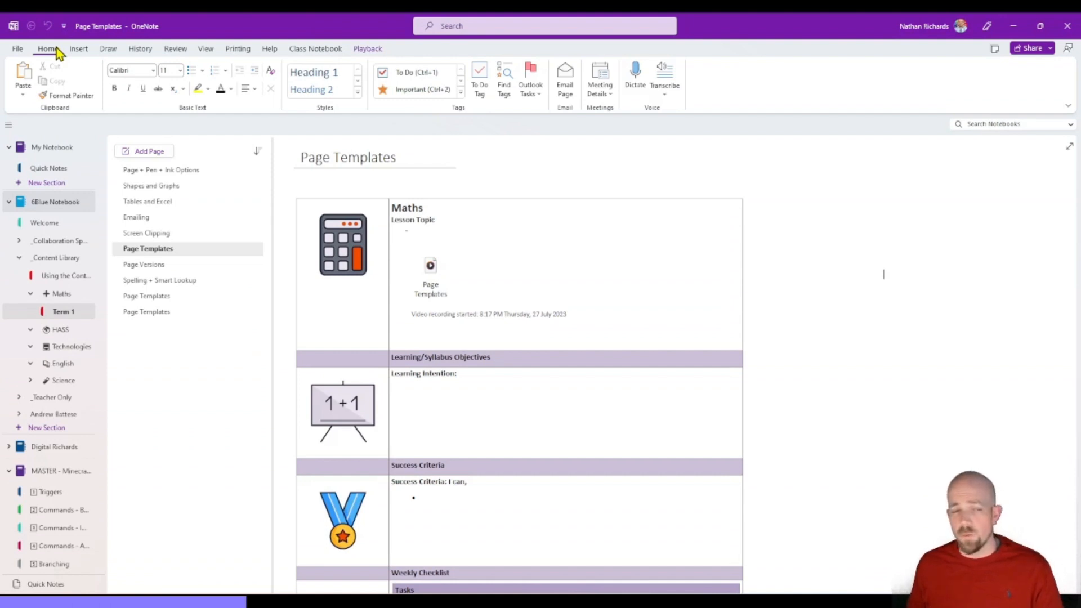
Show the Class Notebook tab's Distribute Page options listing subjects and terms
click(315, 48)
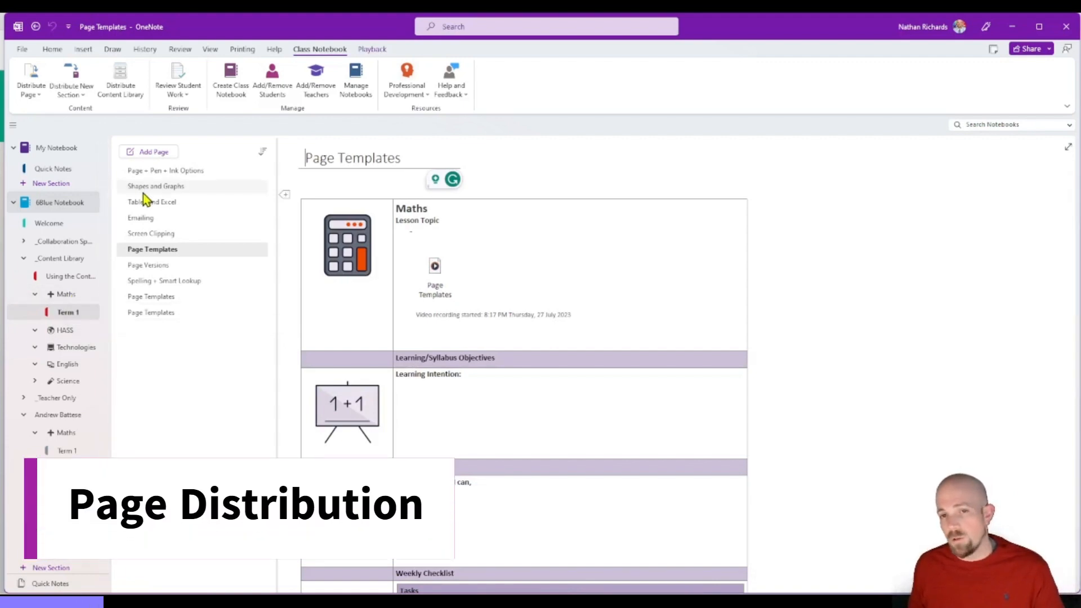
click(30, 79)
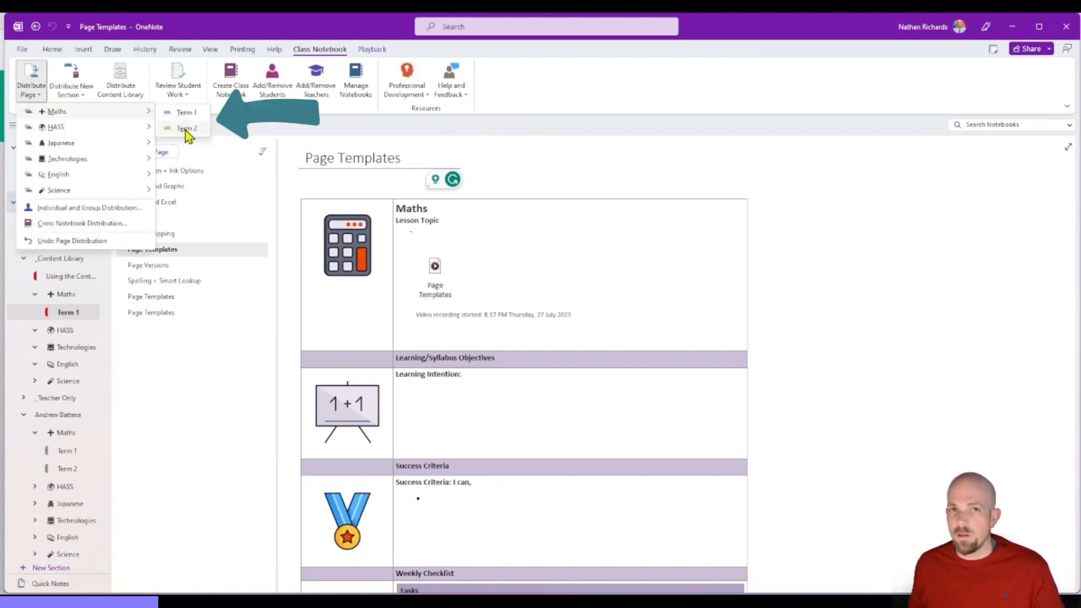
mouse_move(188, 129)
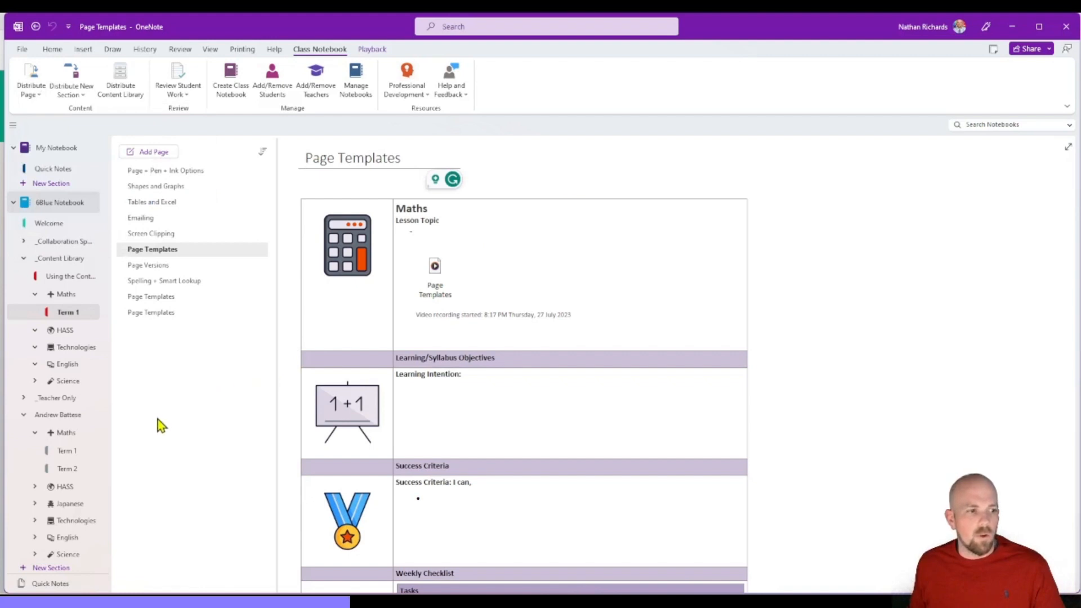
Distribute the Page Templates page to Maths Term 2 and view the copy in a student's section
right_click(152, 249)
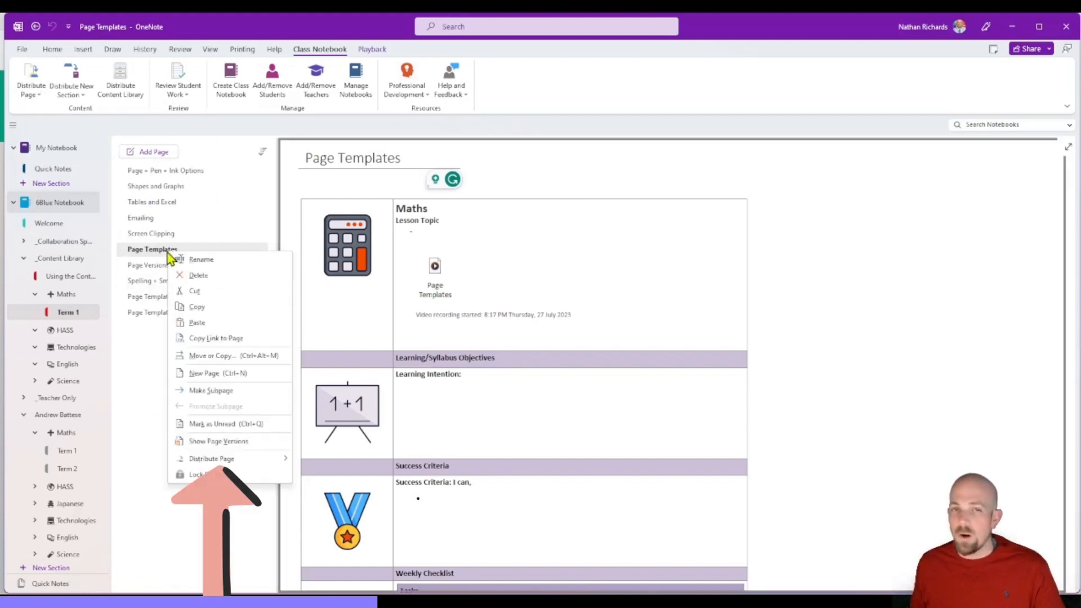
mouse_move(237, 468)
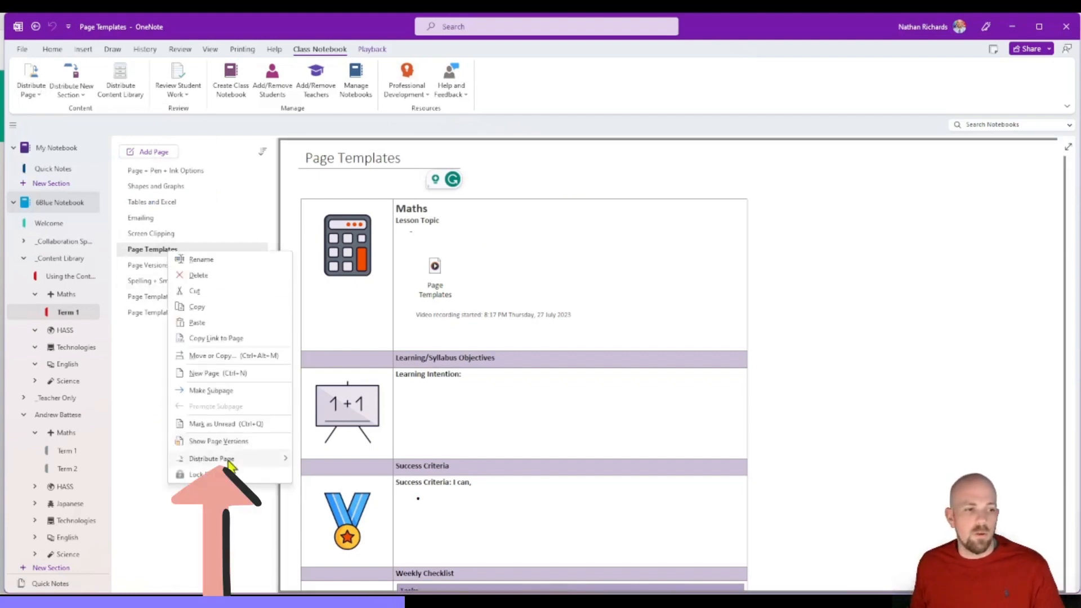
click(212, 460)
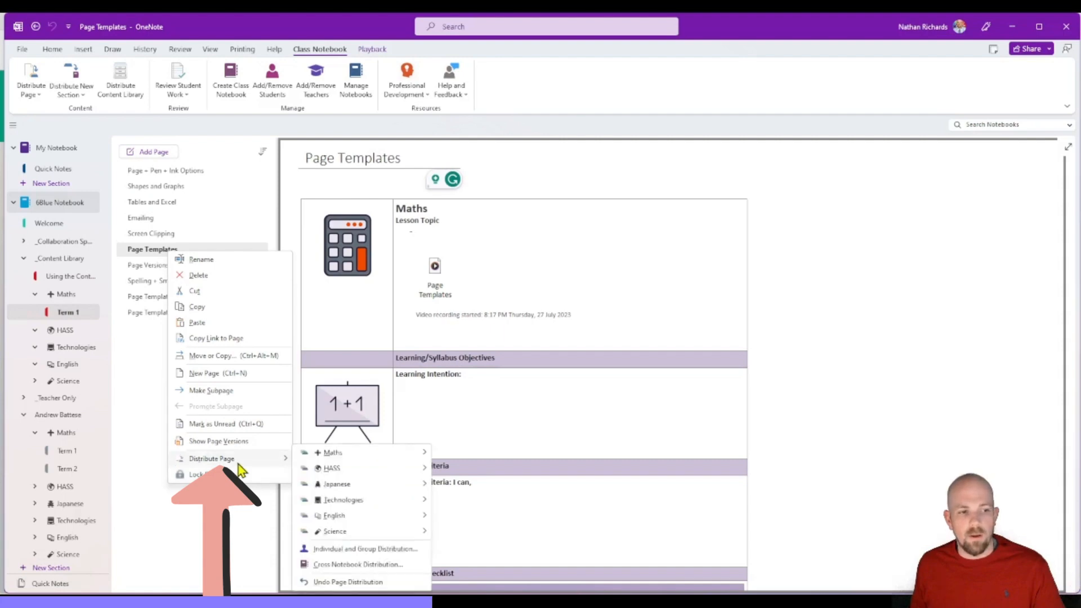
mouse_move(333, 467)
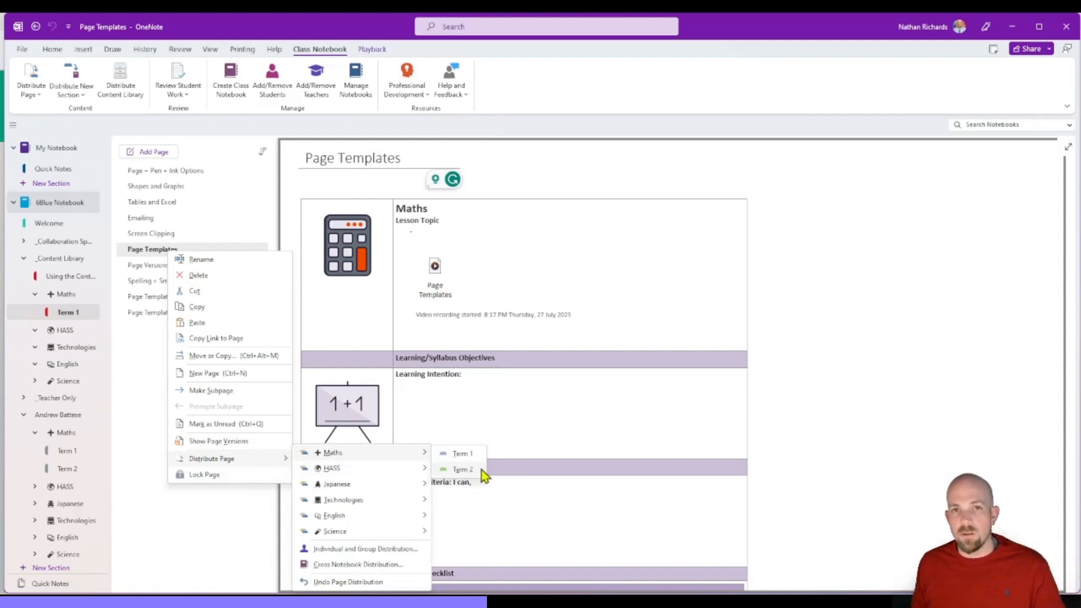
click(465, 470)
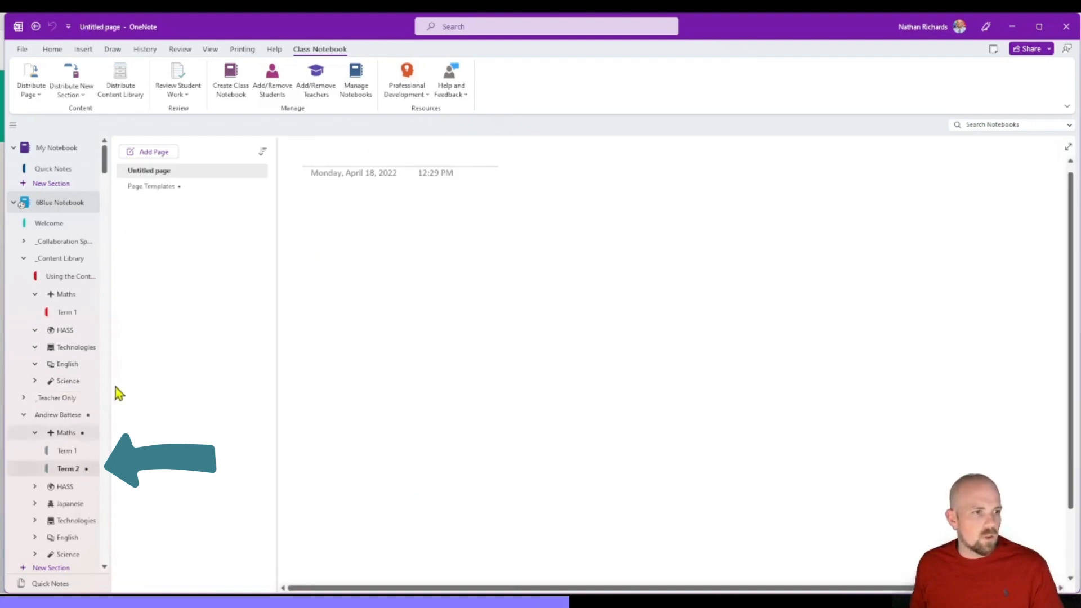
click(150, 187)
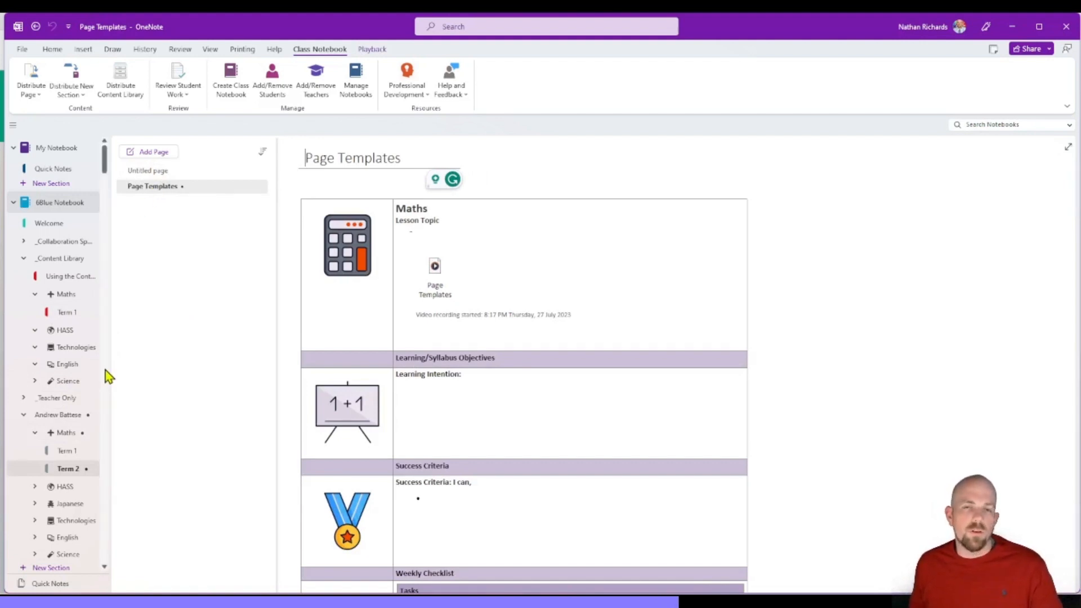
mouse_move(35, 214)
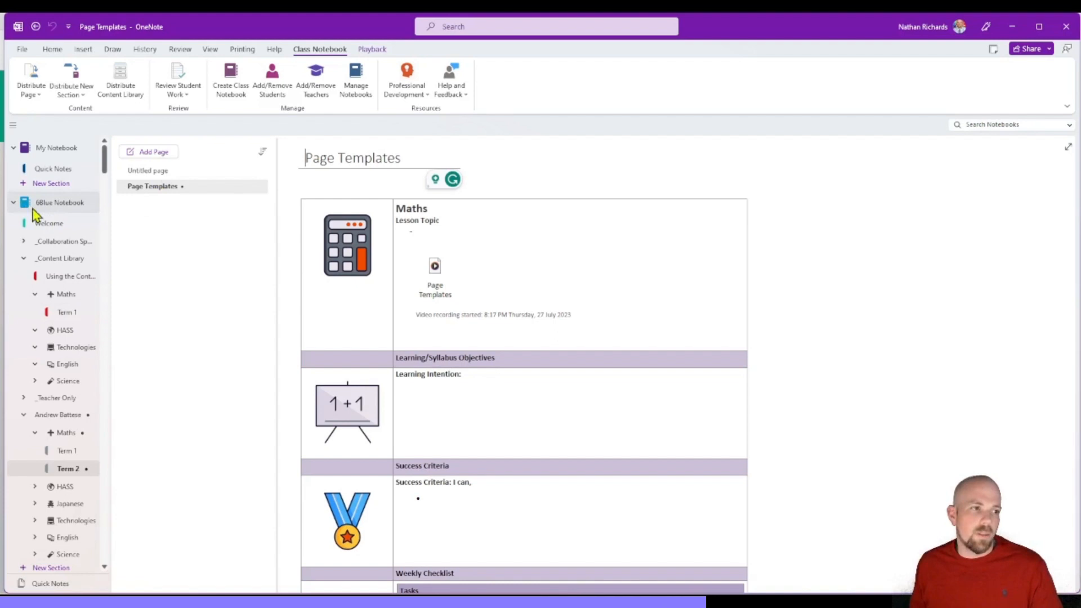
Start a cross-notebook distribution of the Commands page from the Minecraft notebook's Triggers section
click(13, 203)
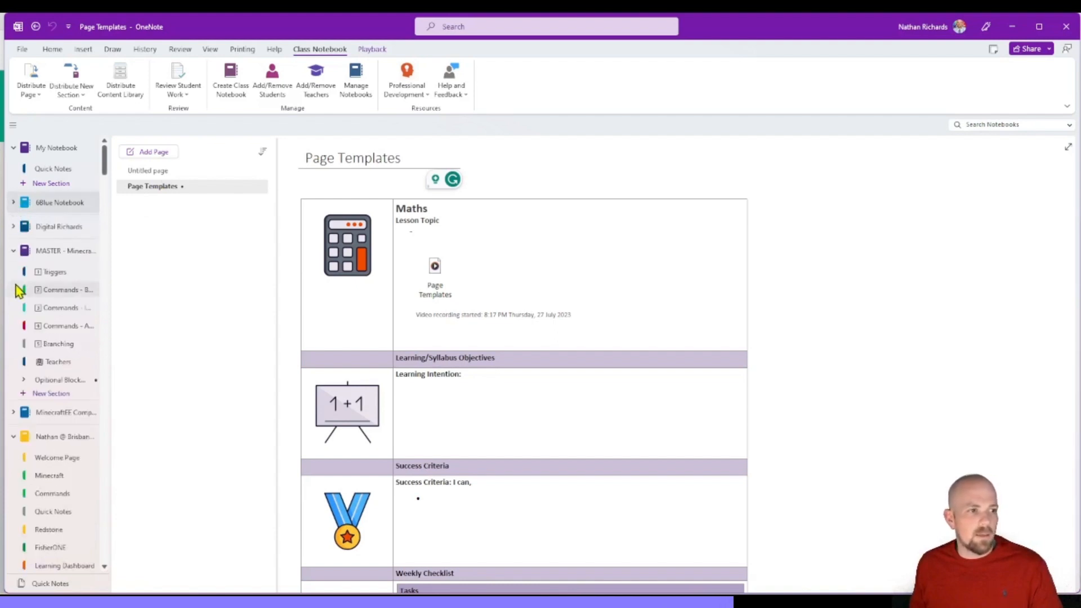
click(54, 271)
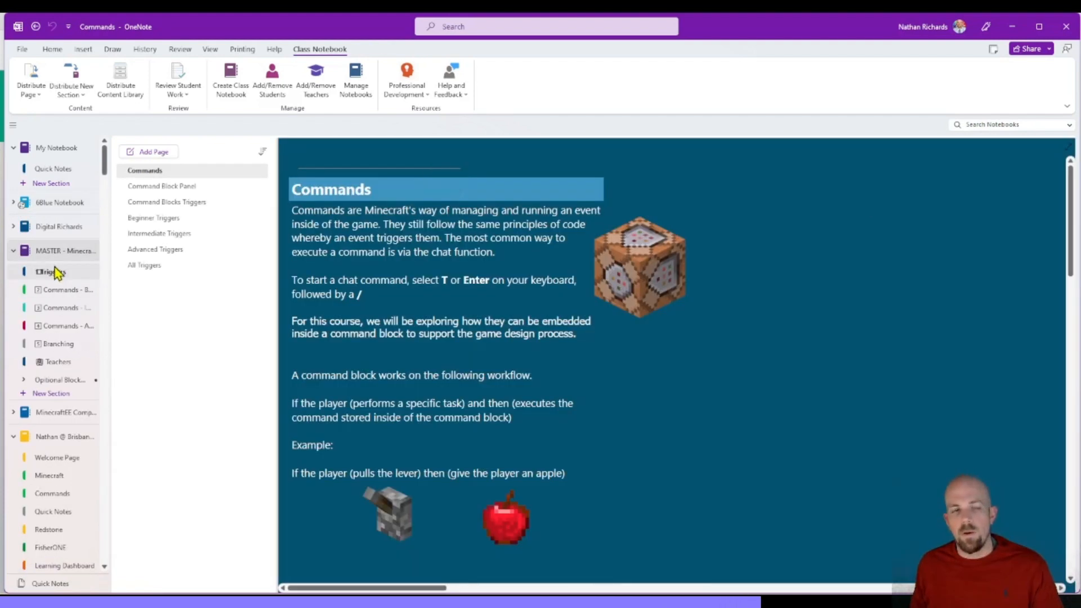
right_click(51, 271)
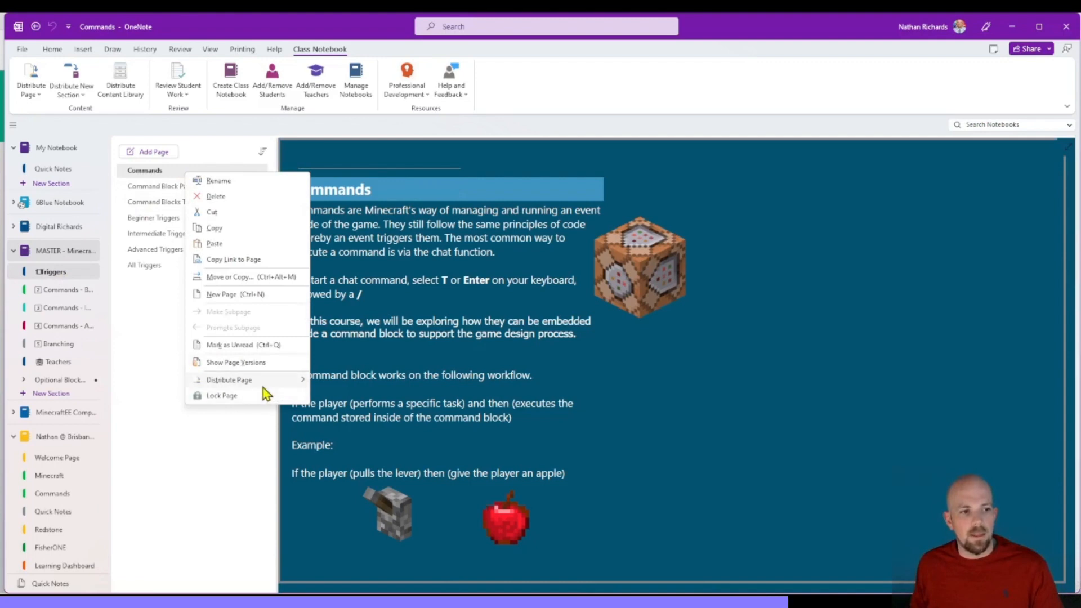
mouse_move(228, 380)
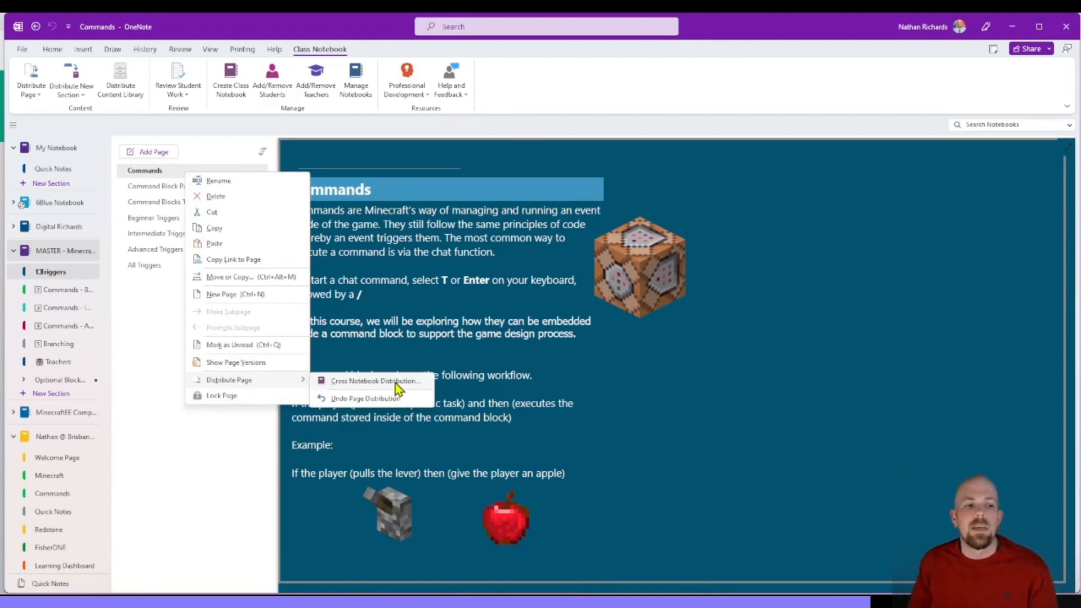
click(378, 381)
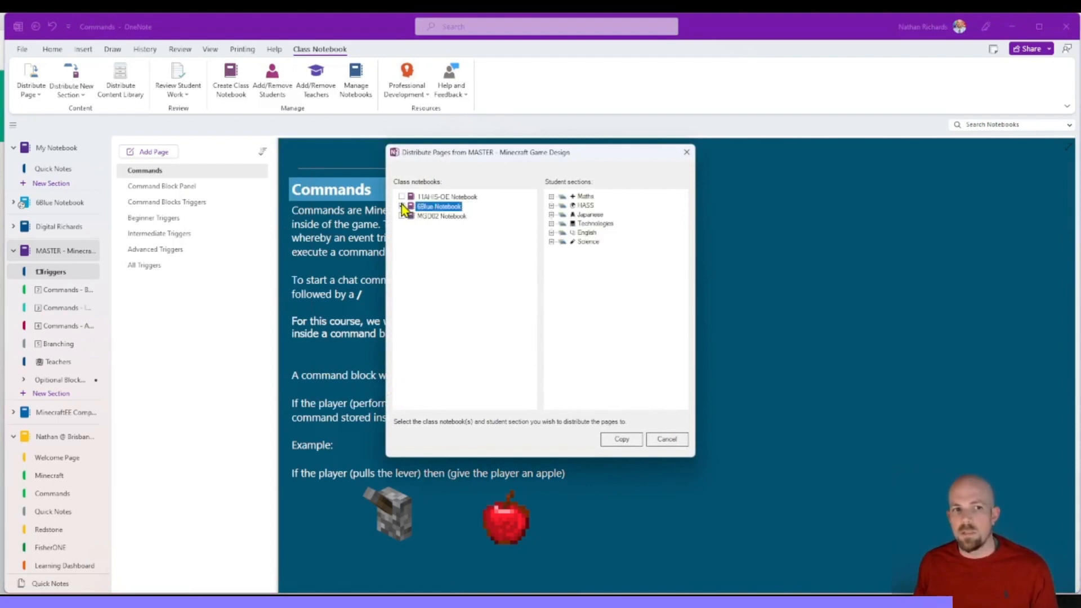
Choose the 6Blue Notebook and a HASS term as the distribution destination
click(403, 207)
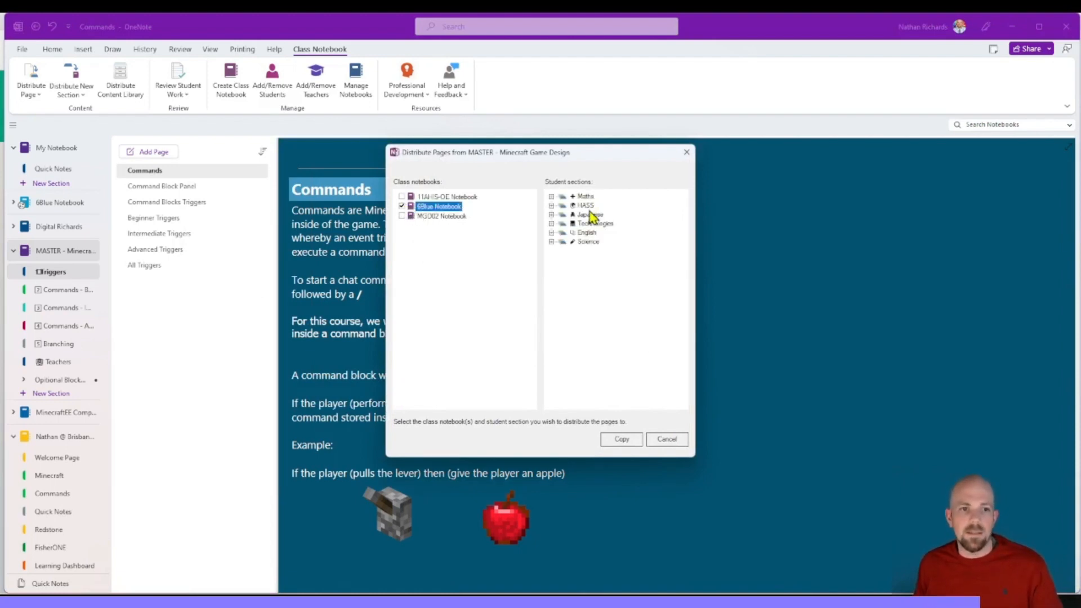
click(552, 205)
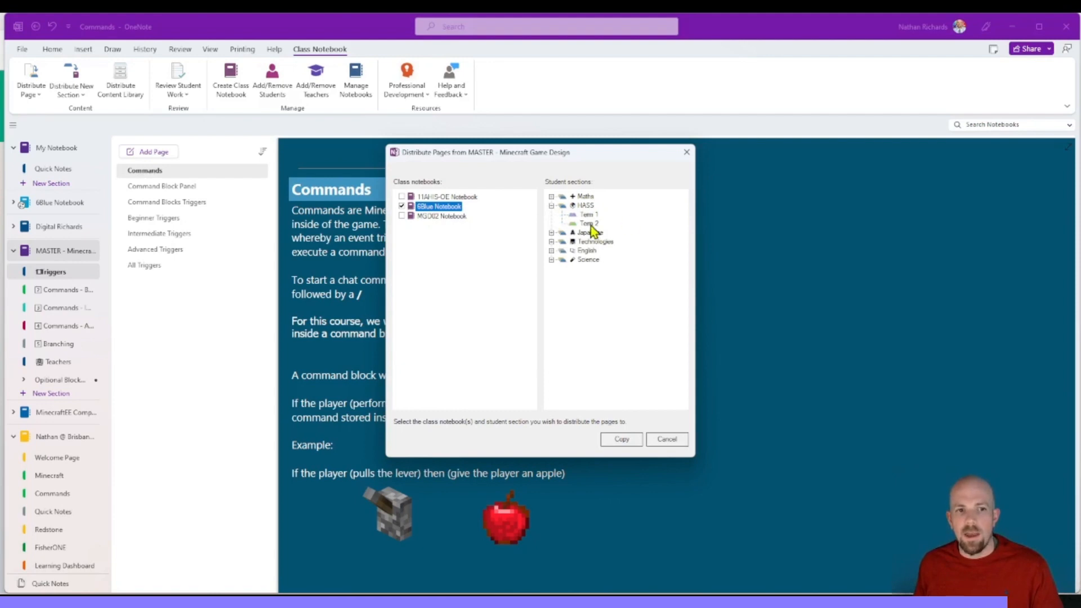
click(622, 439)
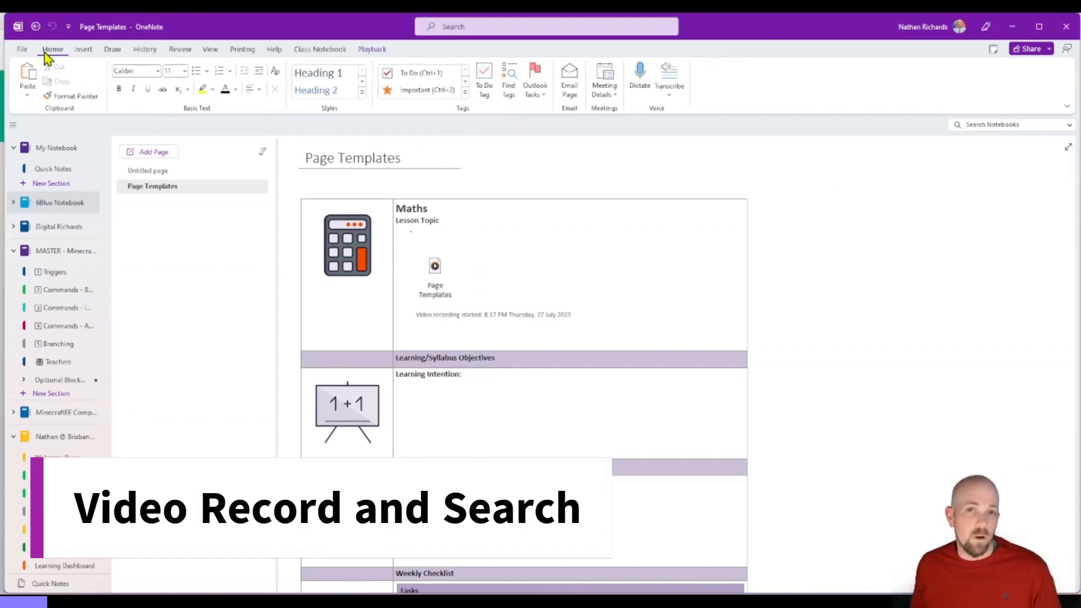
mouse_move(79, 52)
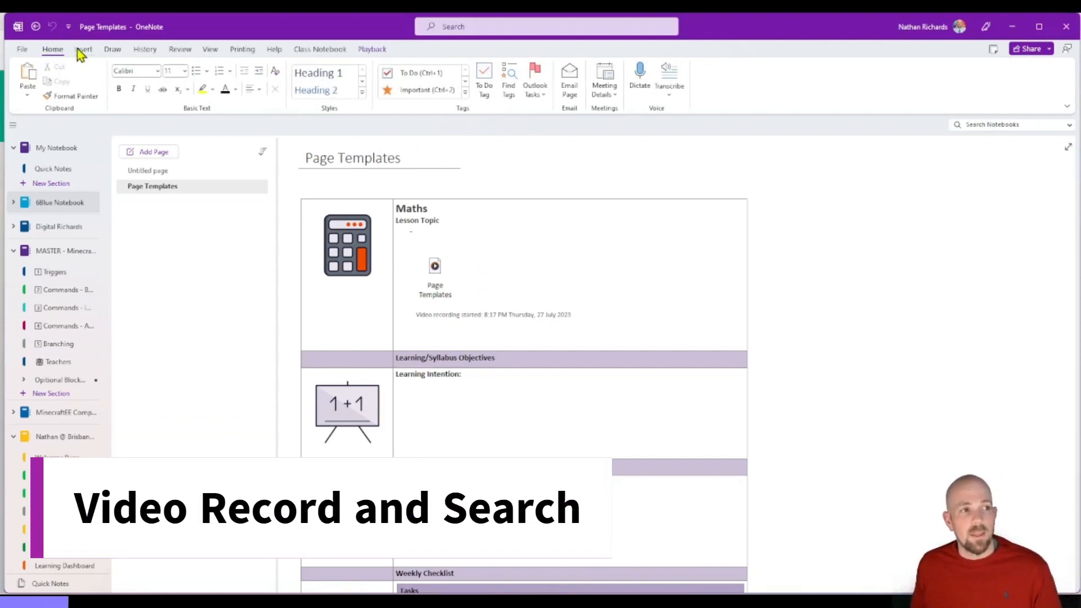
click(83, 48)
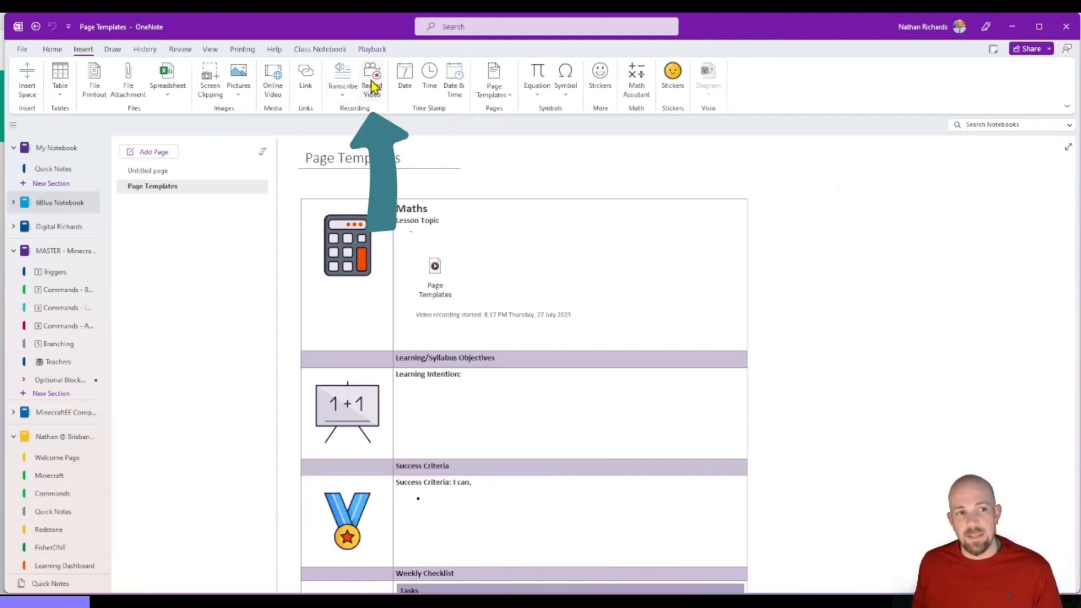
click(371, 77)
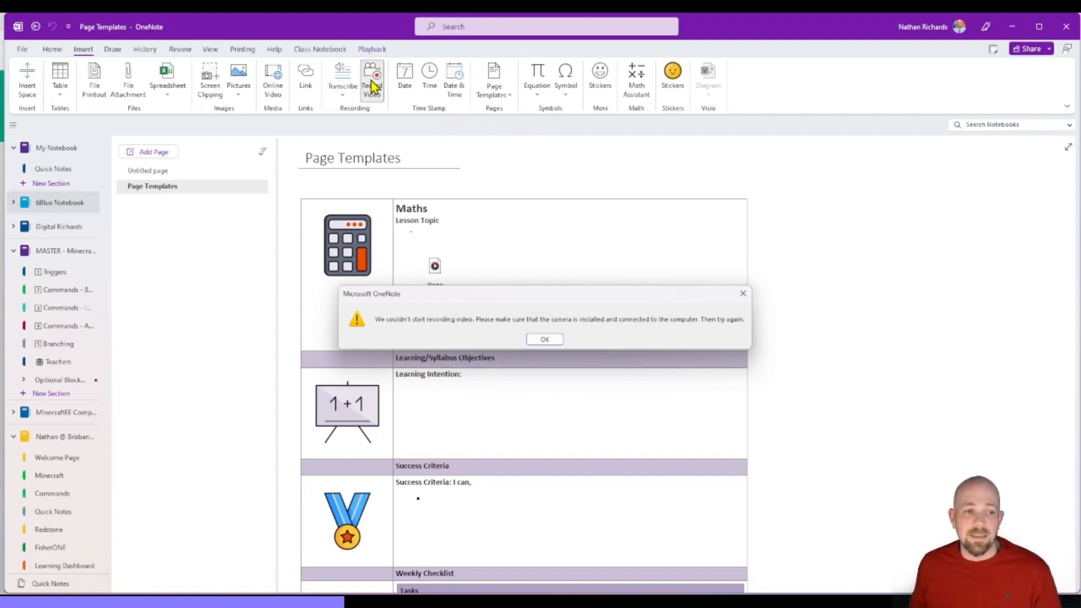
click(546, 339)
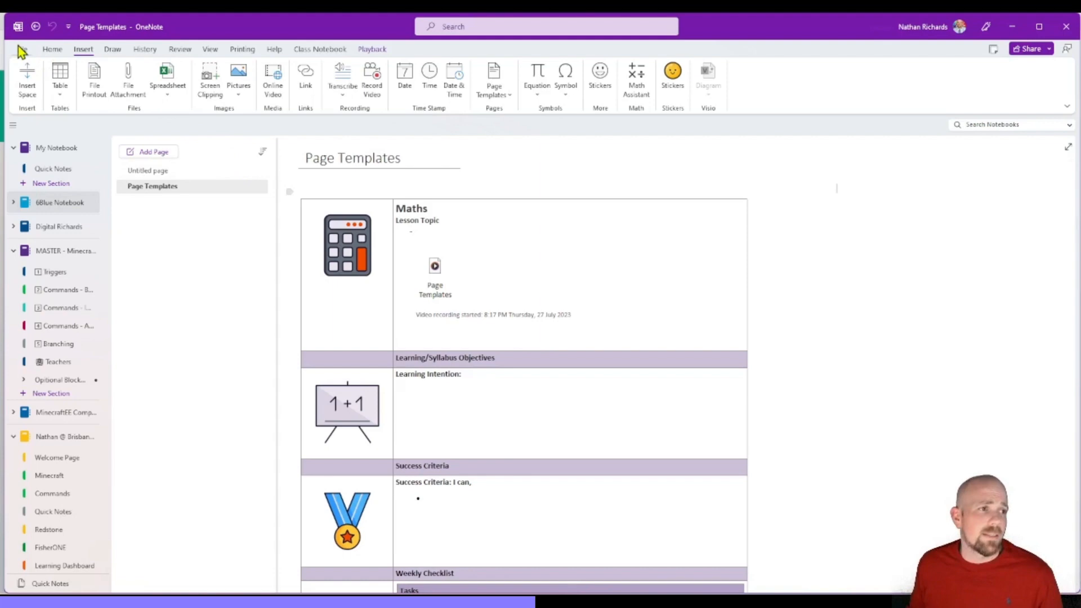
Review the Audio & Video options, with word search in recordings enabled
click(23, 51)
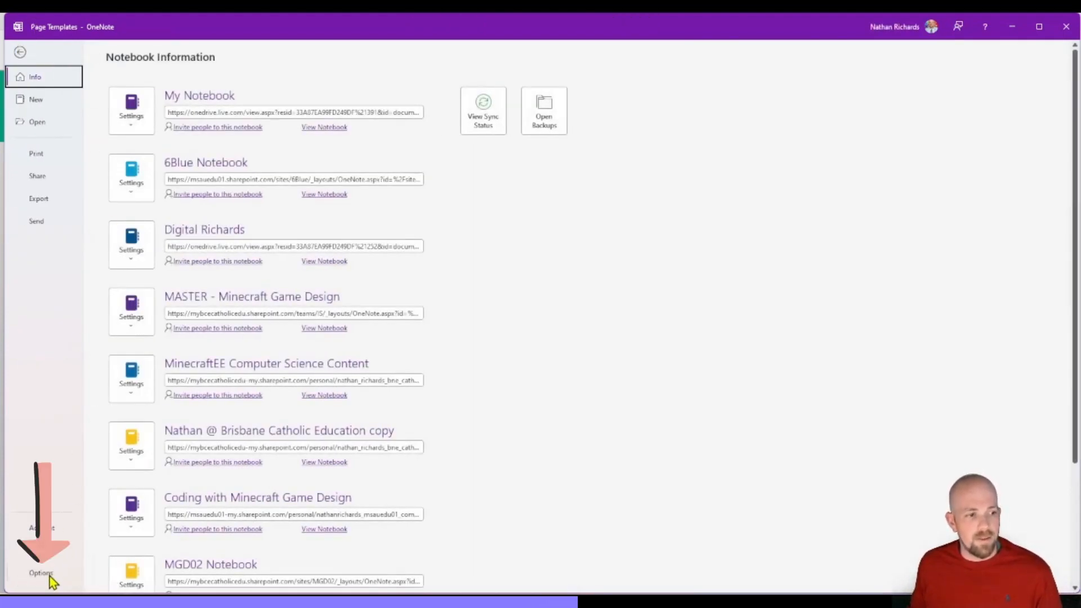
click(37, 572)
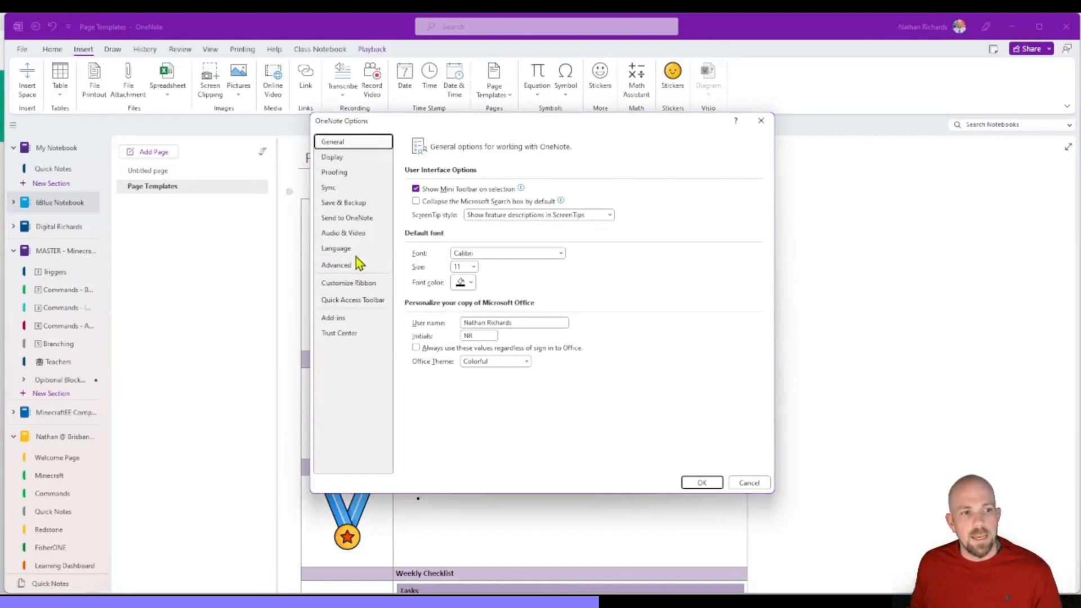
click(342, 232)
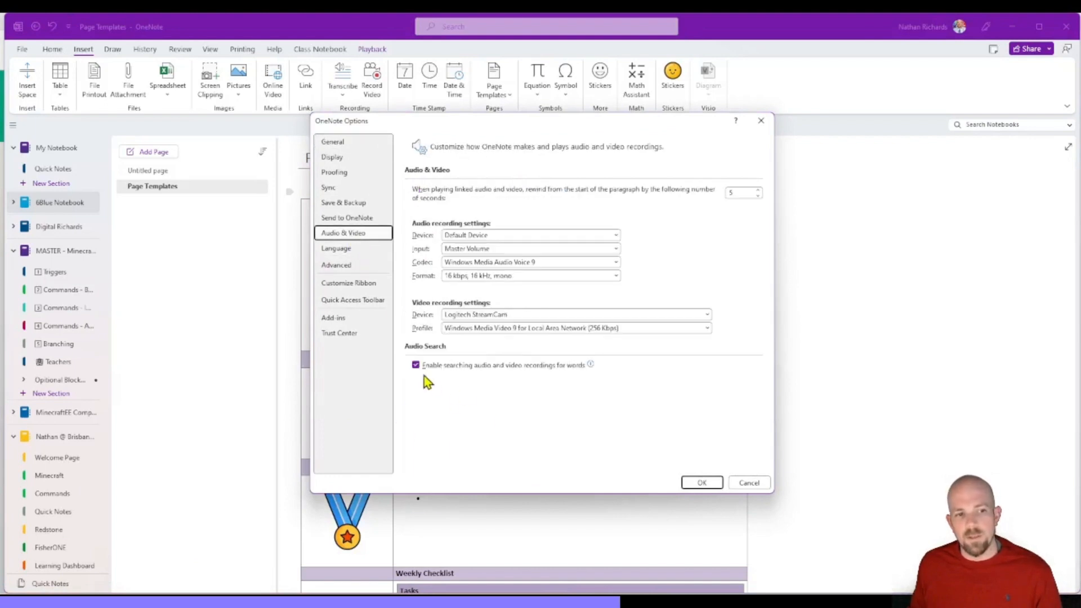
mouse_move(417, 365)
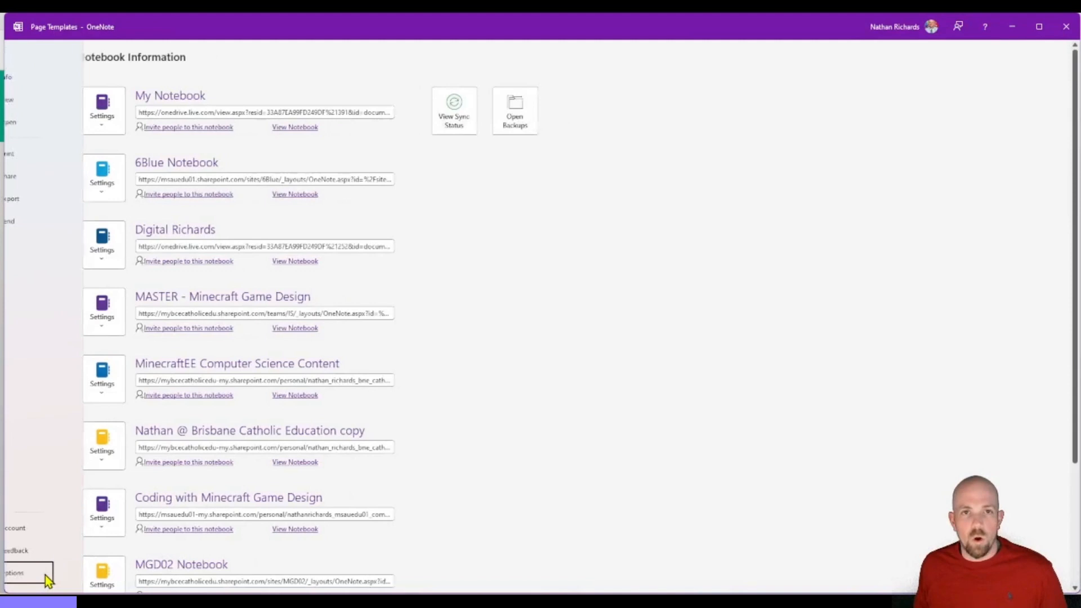
Show the Quick Access Toolbar customisation with Back and Undo, selecting Undo
click(17, 573)
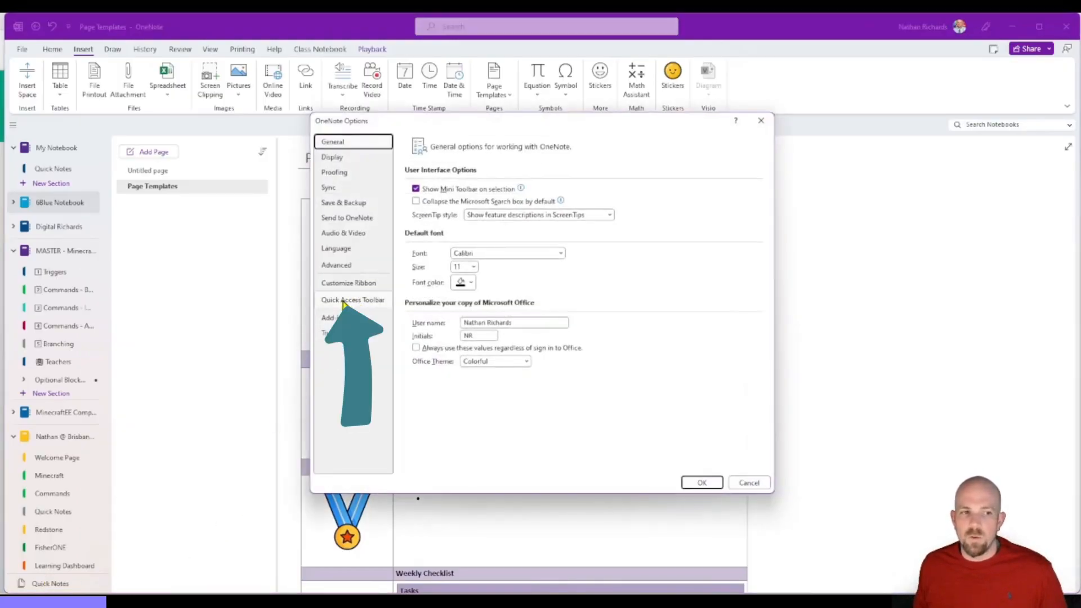
click(349, 299)
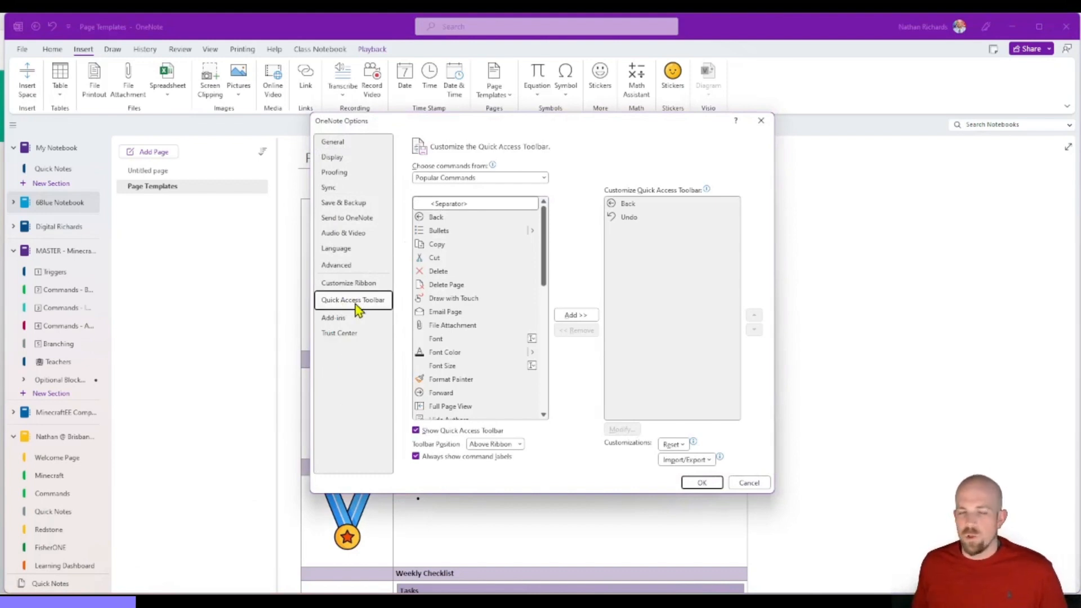
mouse_move(181, 66)
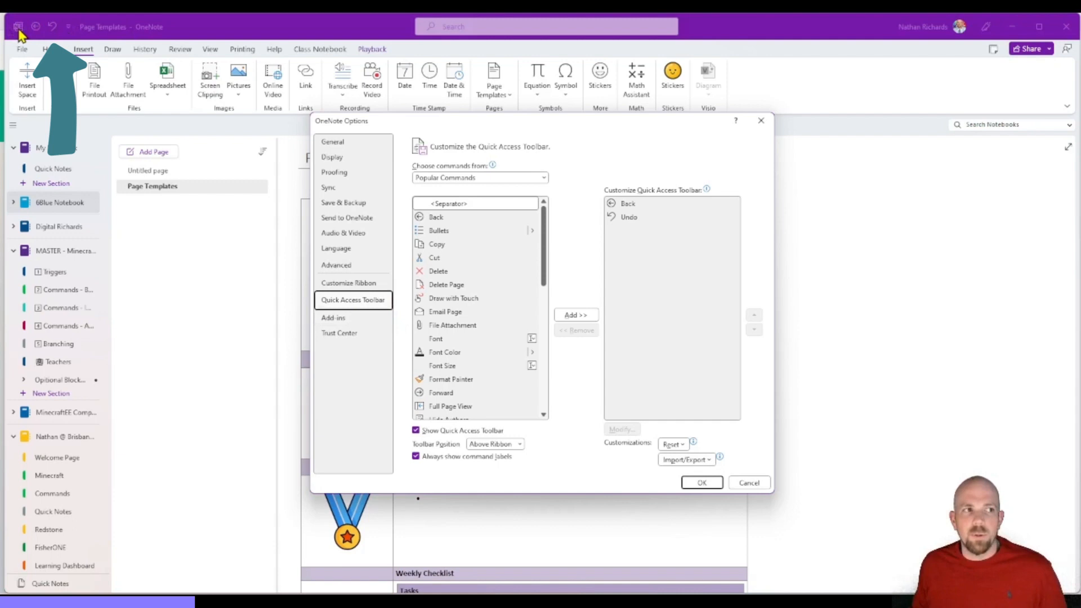
mouse_move(130, 33)
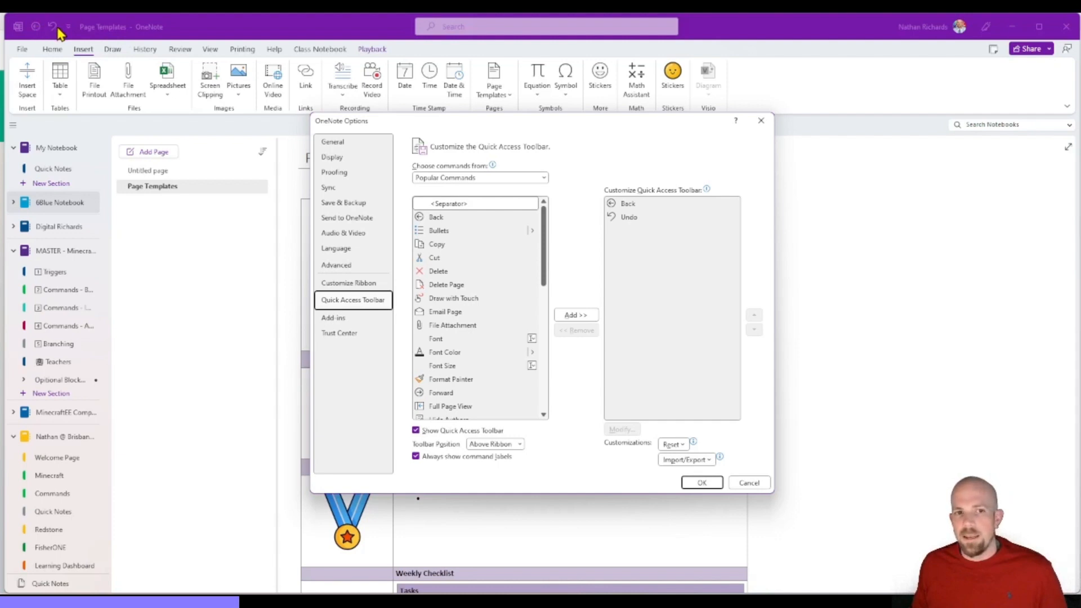
mouse_move(652, 289)
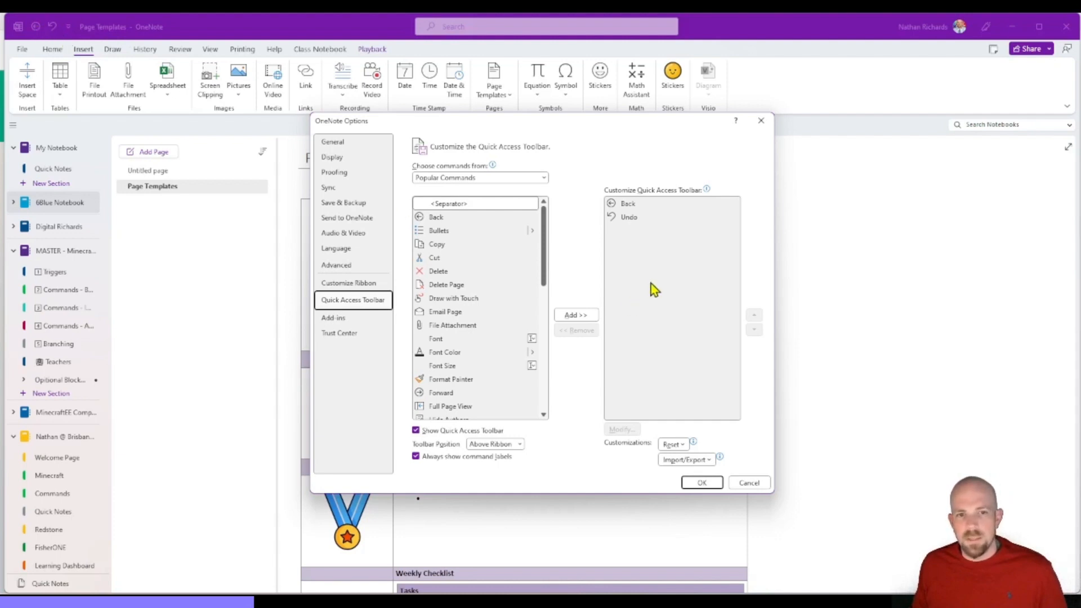
click(629, 217)
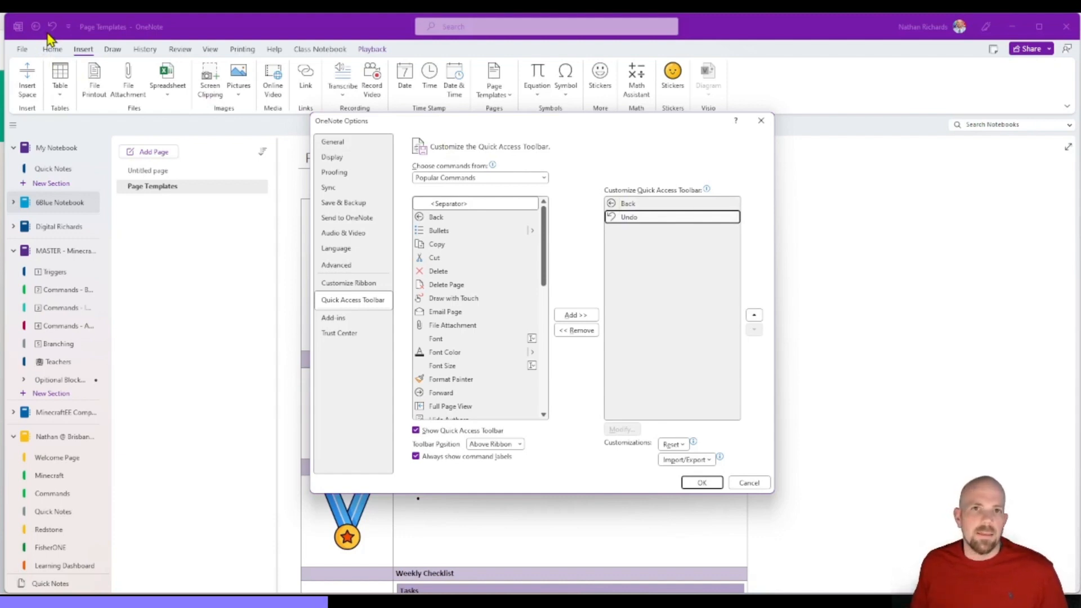
mouse_move(540, 248)
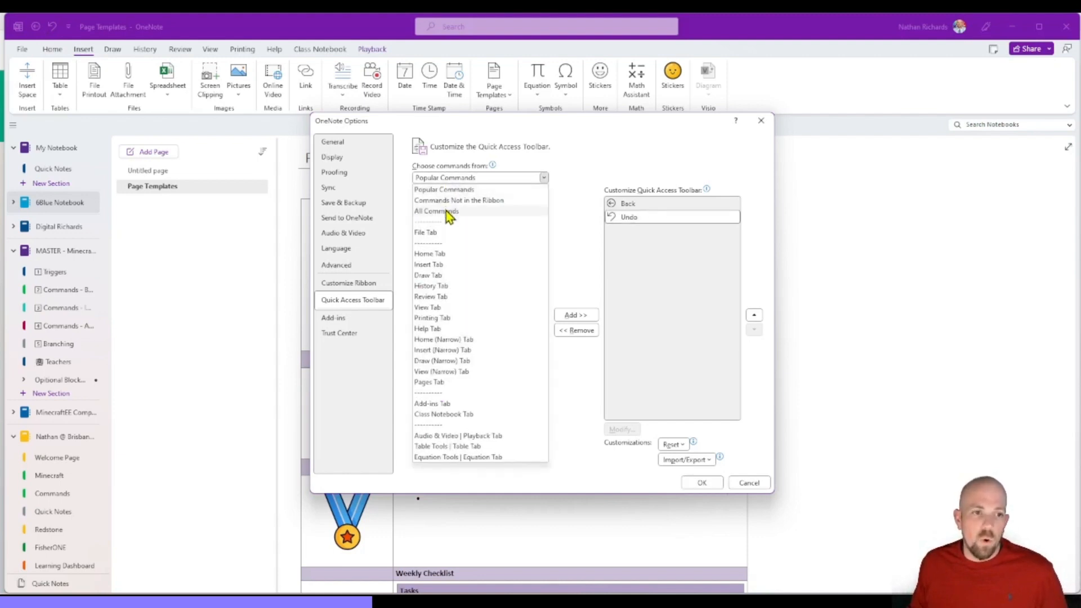
Add Redo and Pens to the Quick Access Toolbar from the All Commands list
click(436, 211)
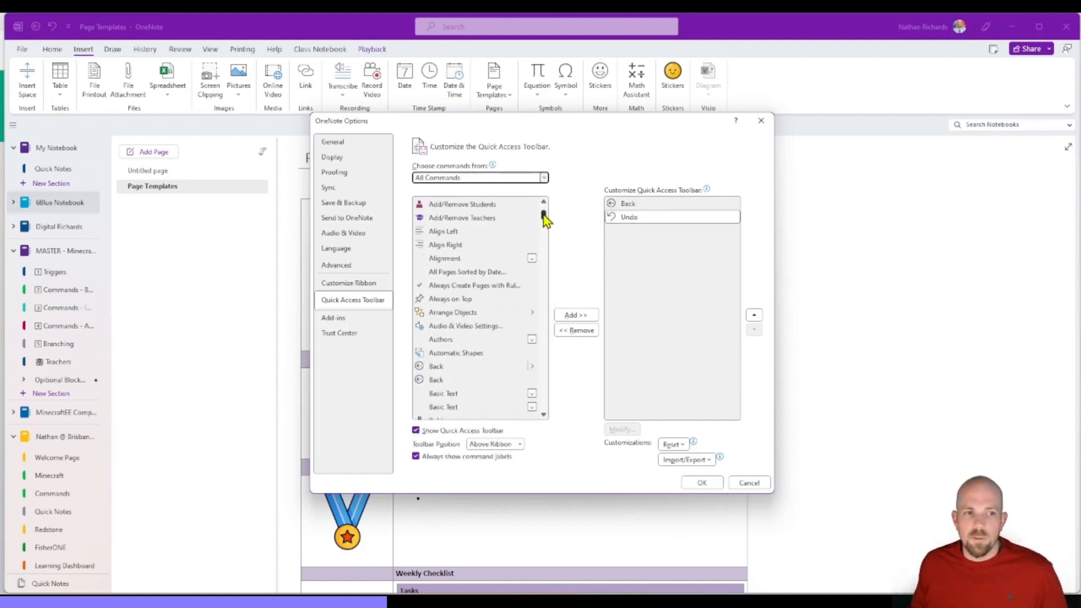
scroll(down, 3)
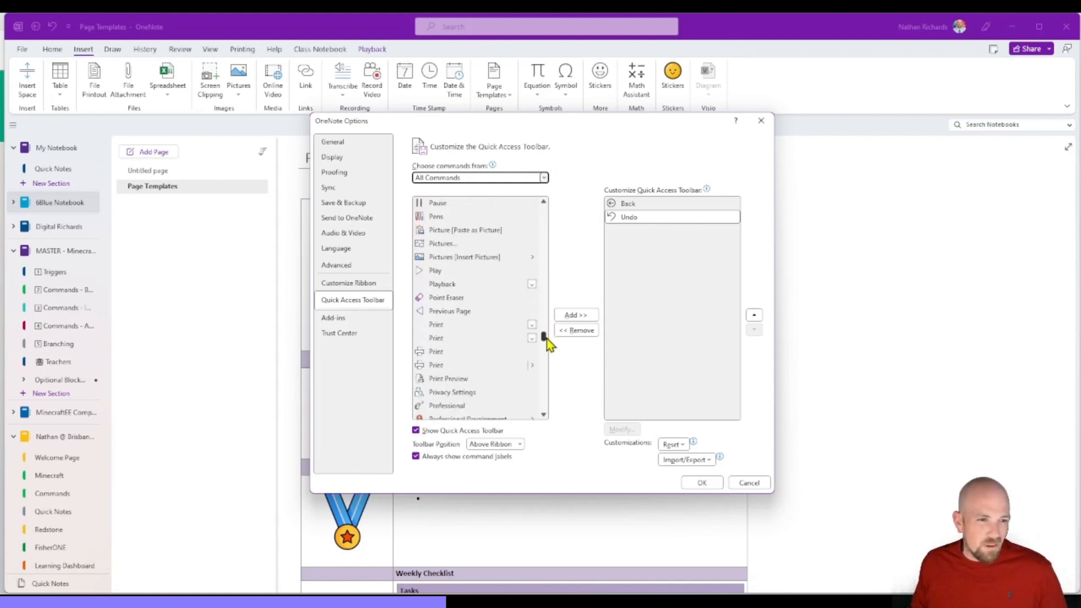
scroll(down, 3)
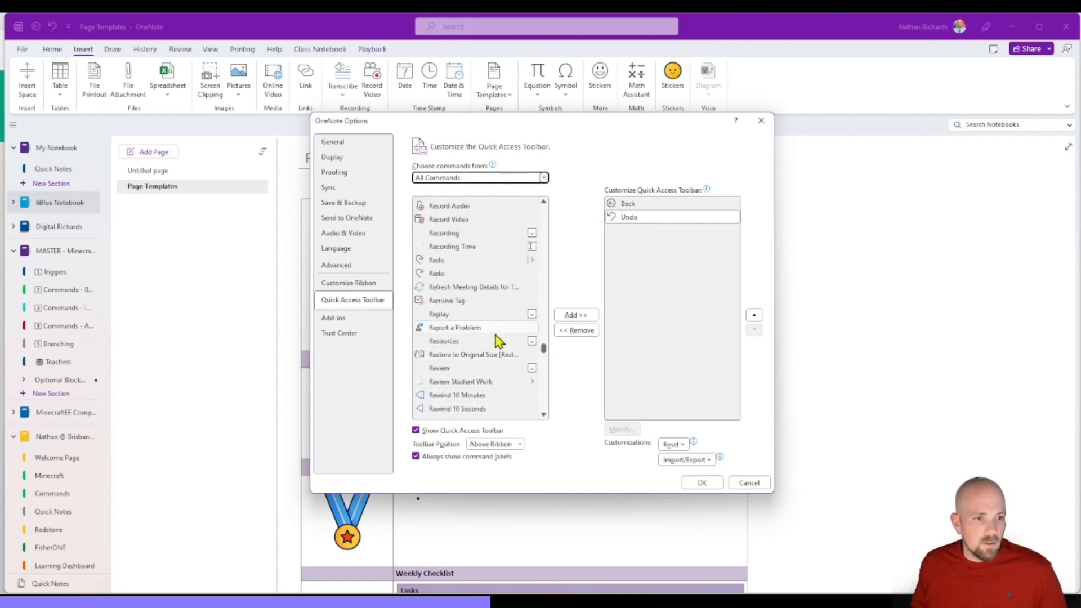
click(460, 259)
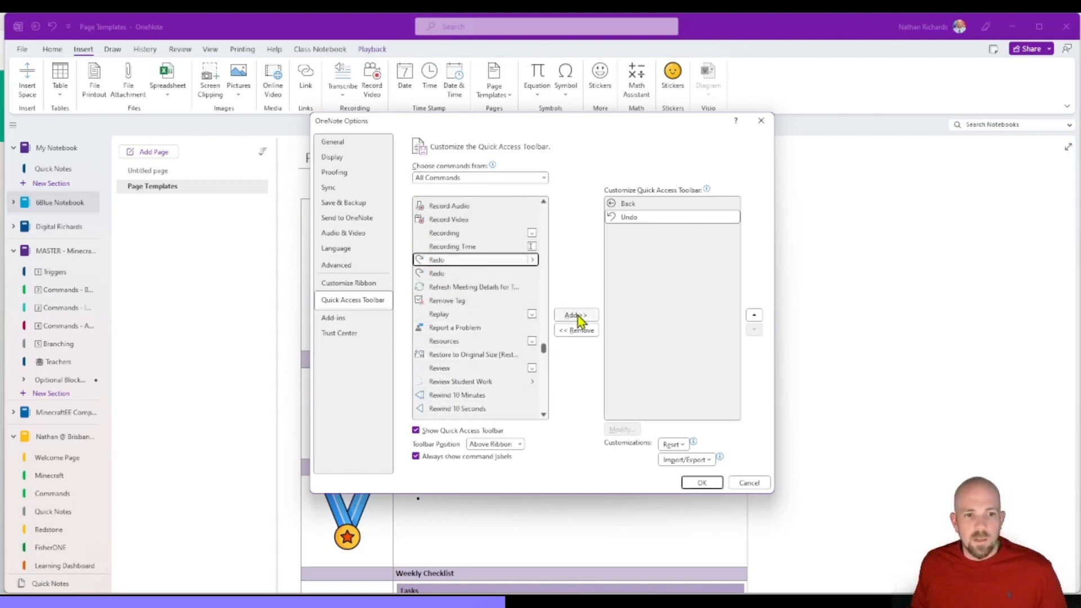
click(575, 316)
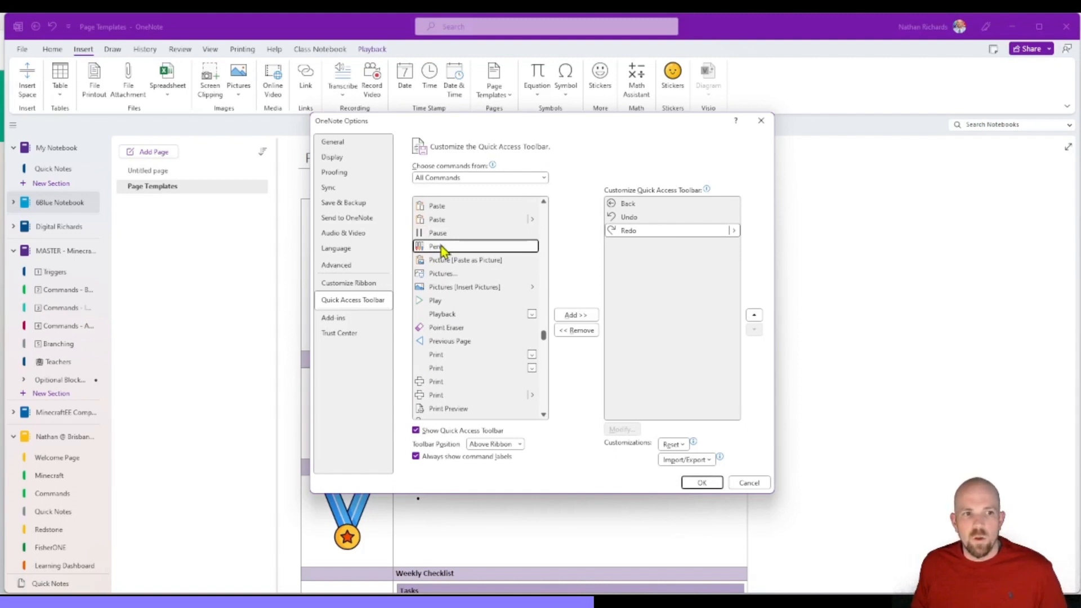
click(576, 316)
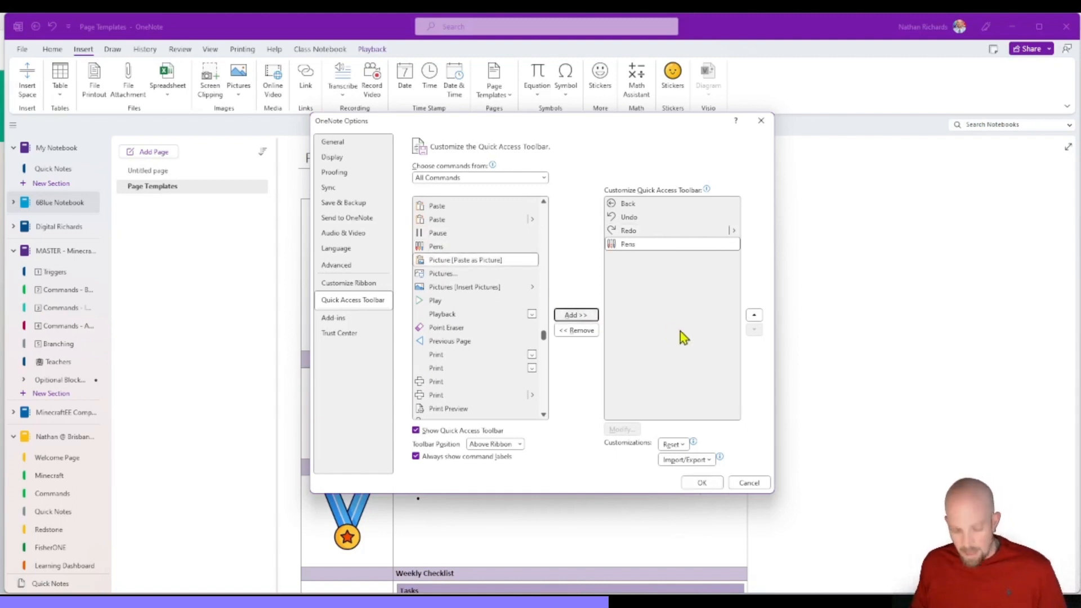
mouse_move(495, 356)
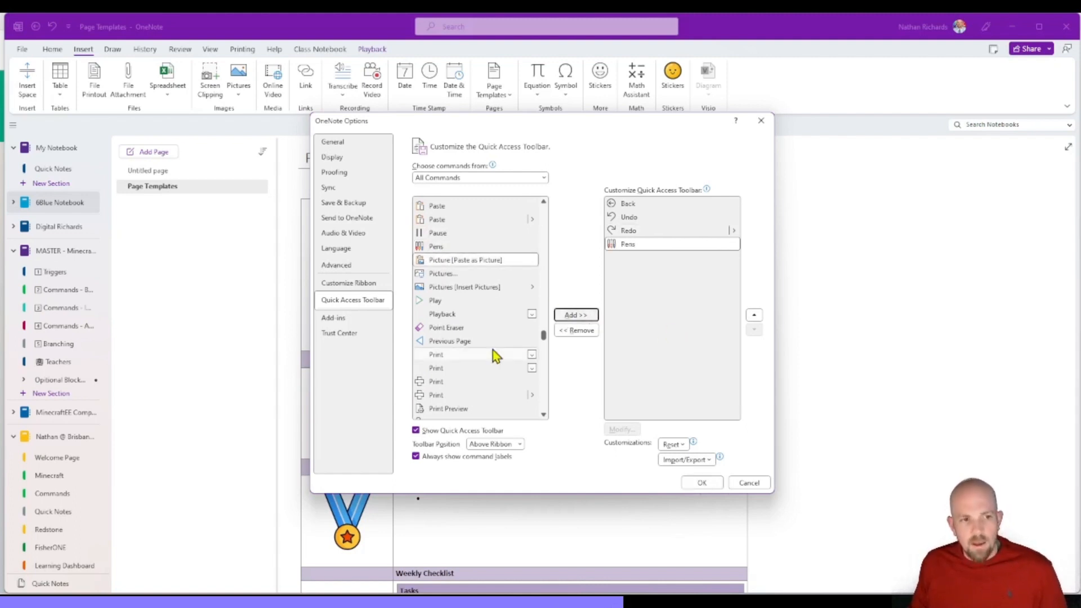
Add Sync This Notebook Now to the Quick Access Toolbar commands
scroll(down, 3)
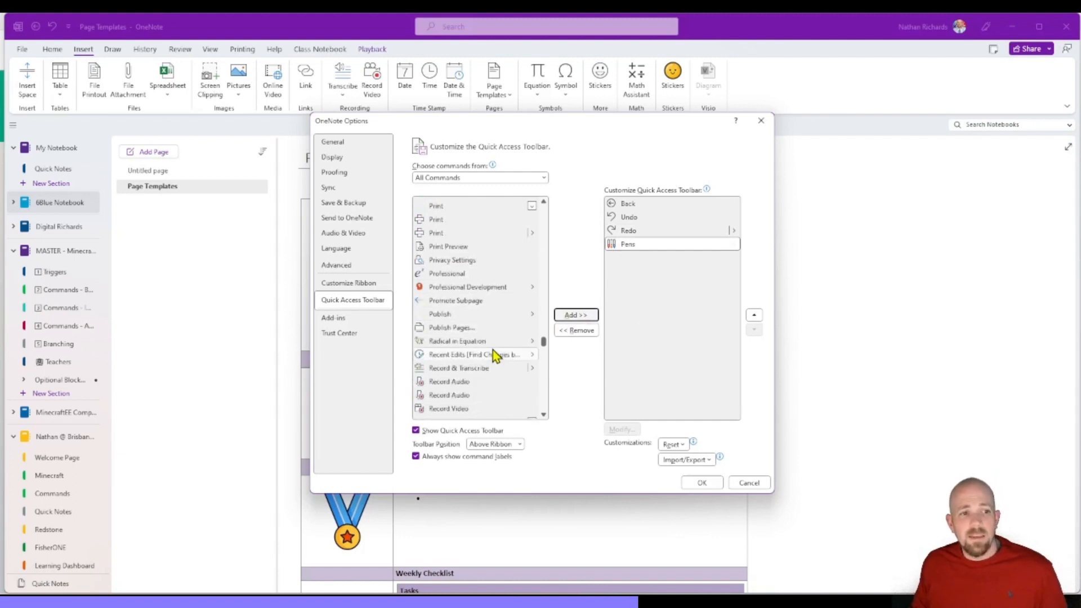
scroll(down, 3)
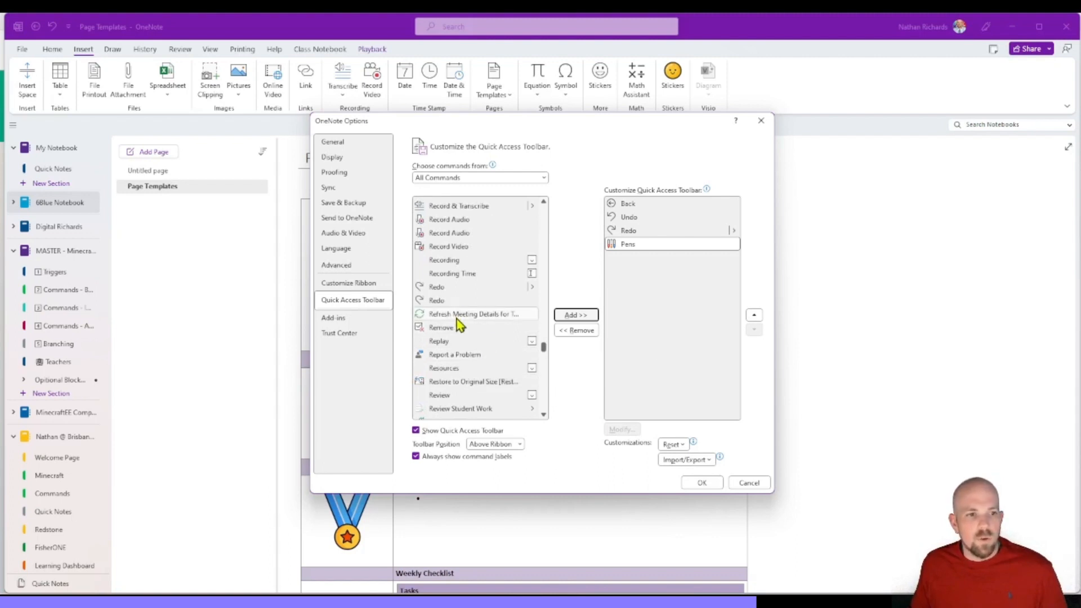
mouse_move(472, 332)
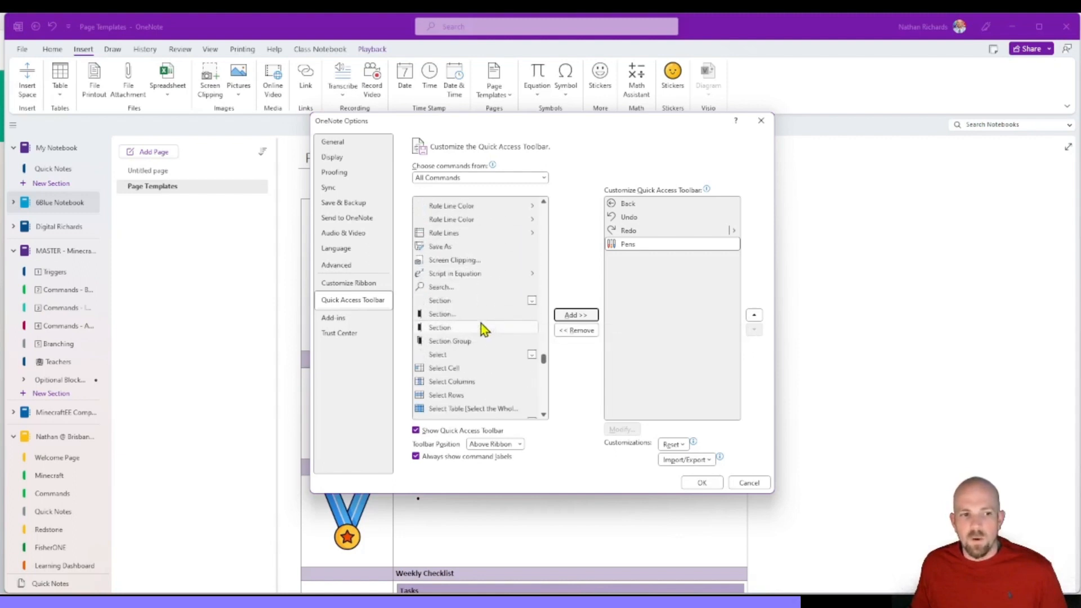
scroll(down, 3)
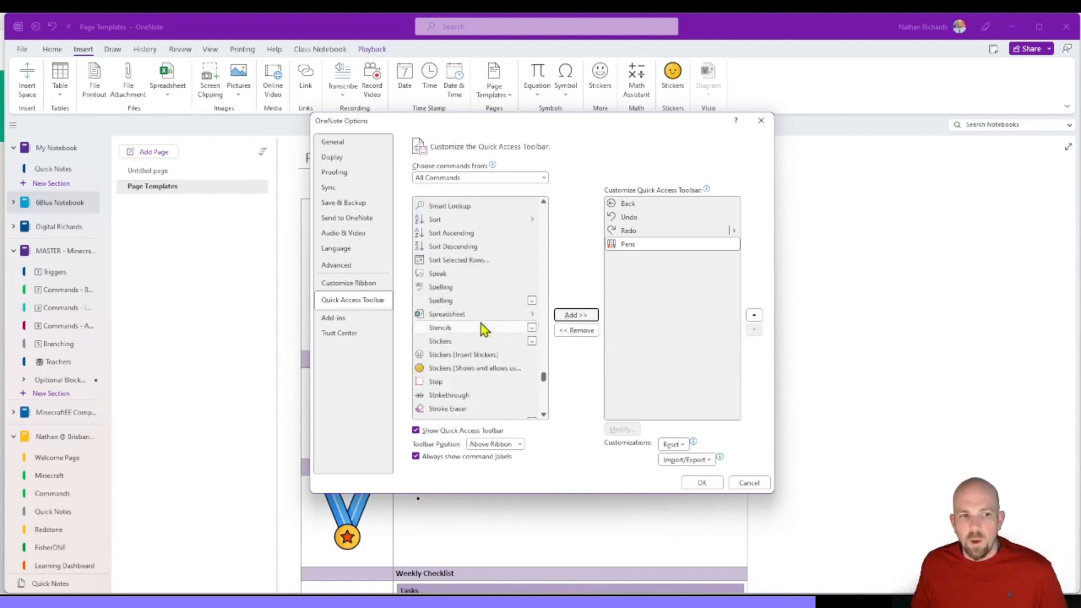
scroll(down, 3)
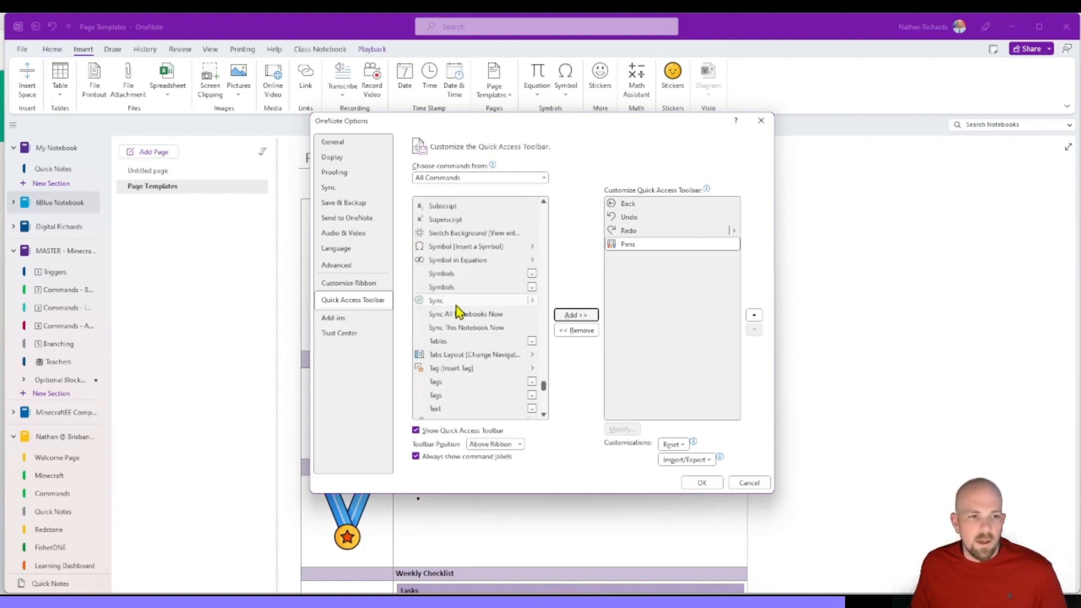
mouse_move(459, 346)
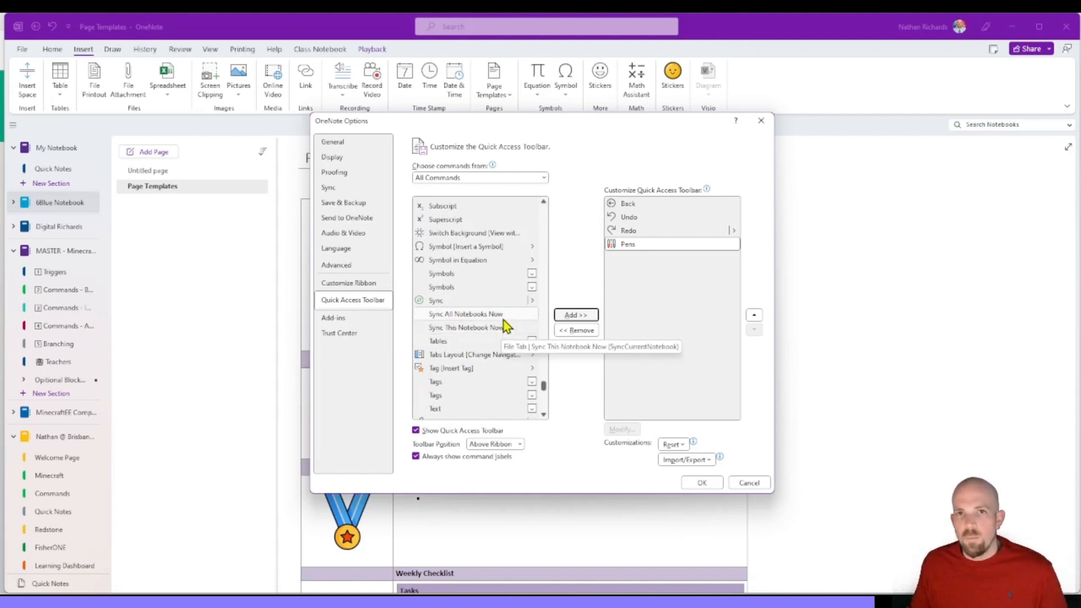
mouse_move(486, 329)
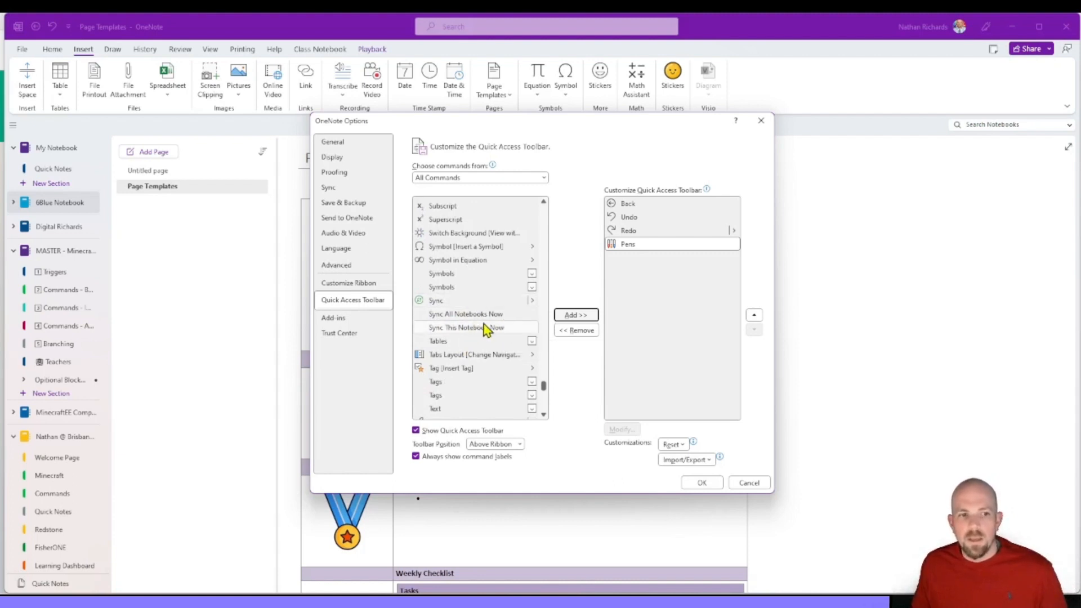
mouse_move(448, 328)
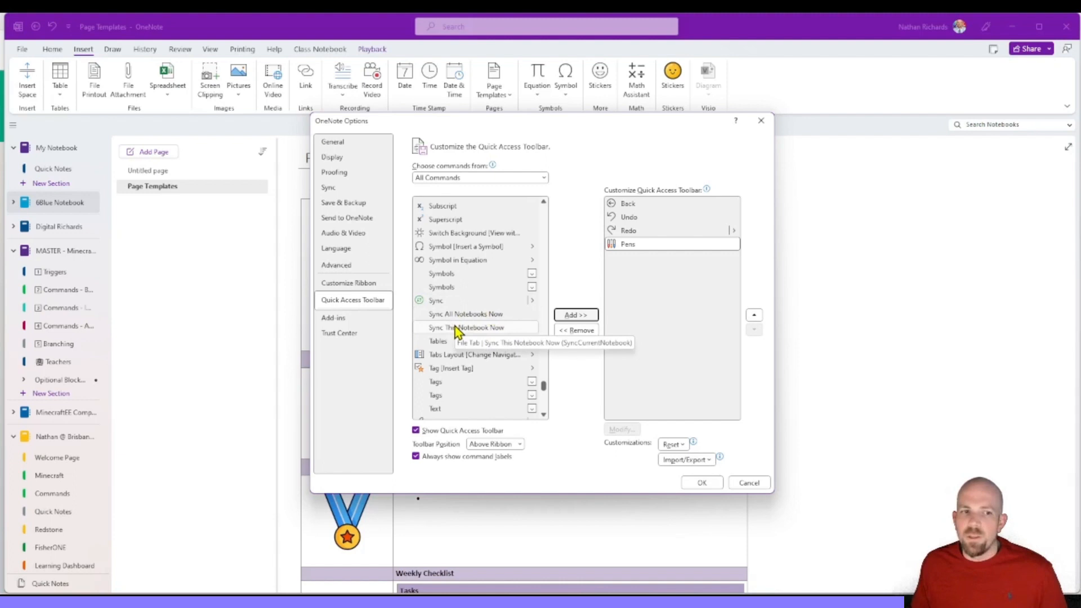
click(576, 315)
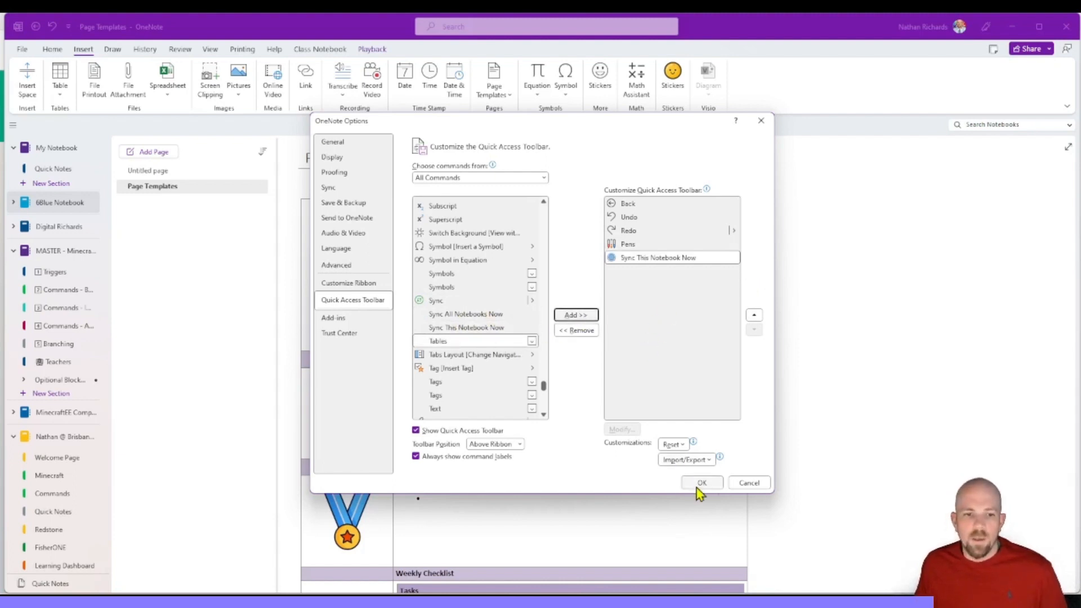
Save the toolbar changes and try the Pens gallery from the title bar
click(702, 483)
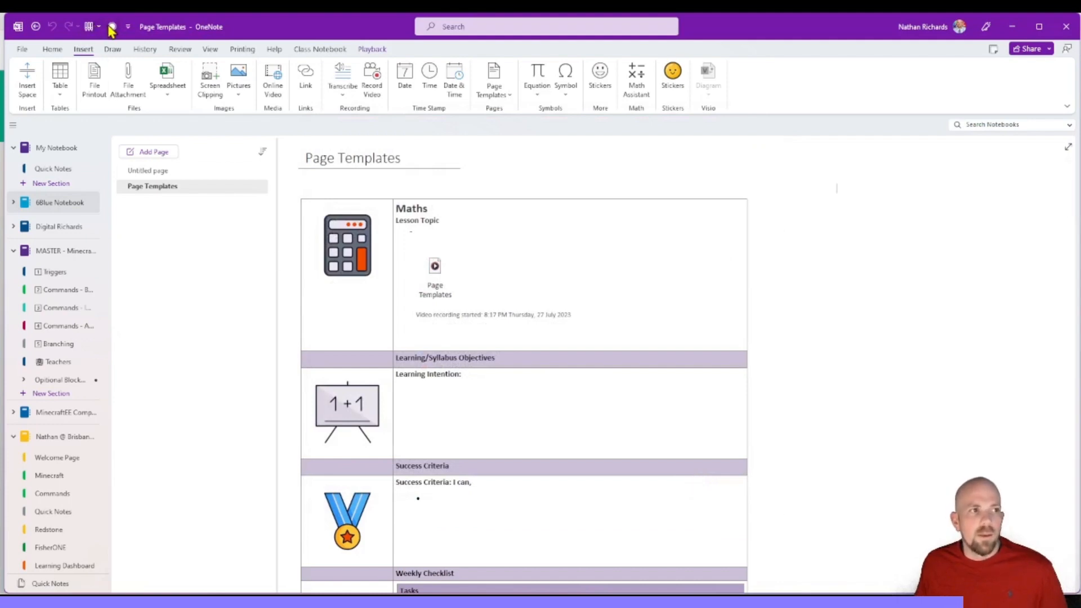
click(92, 27)
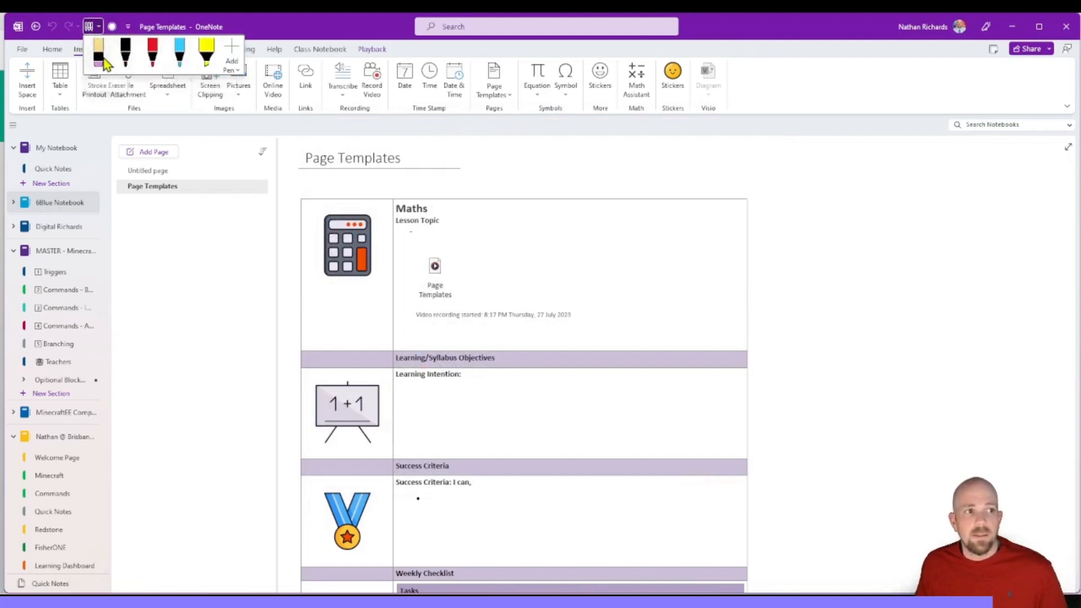
mouse_move(344, 97)
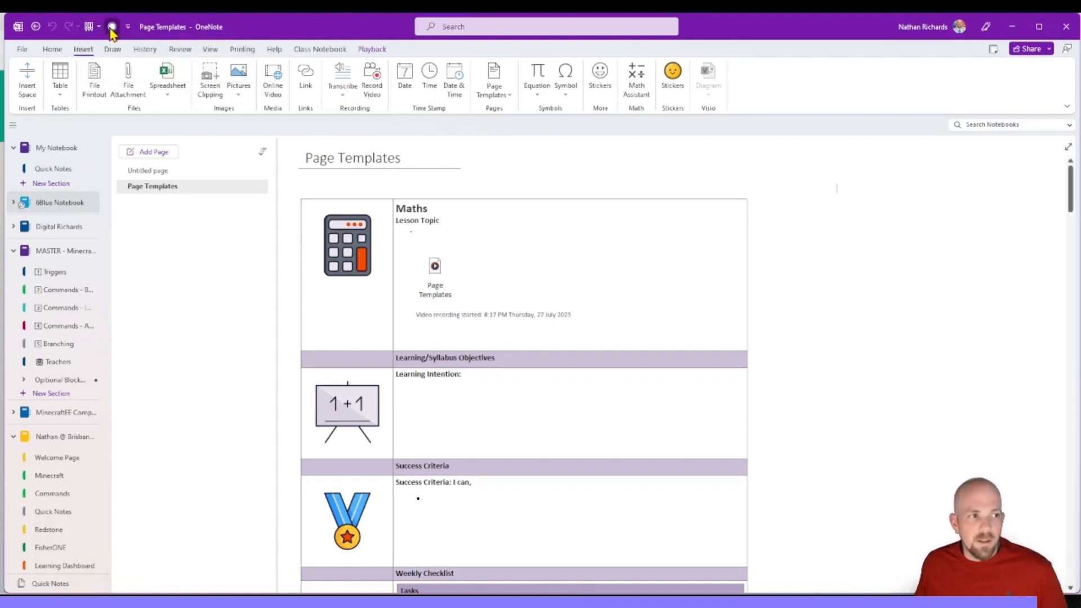
mouse_move(160, 525)
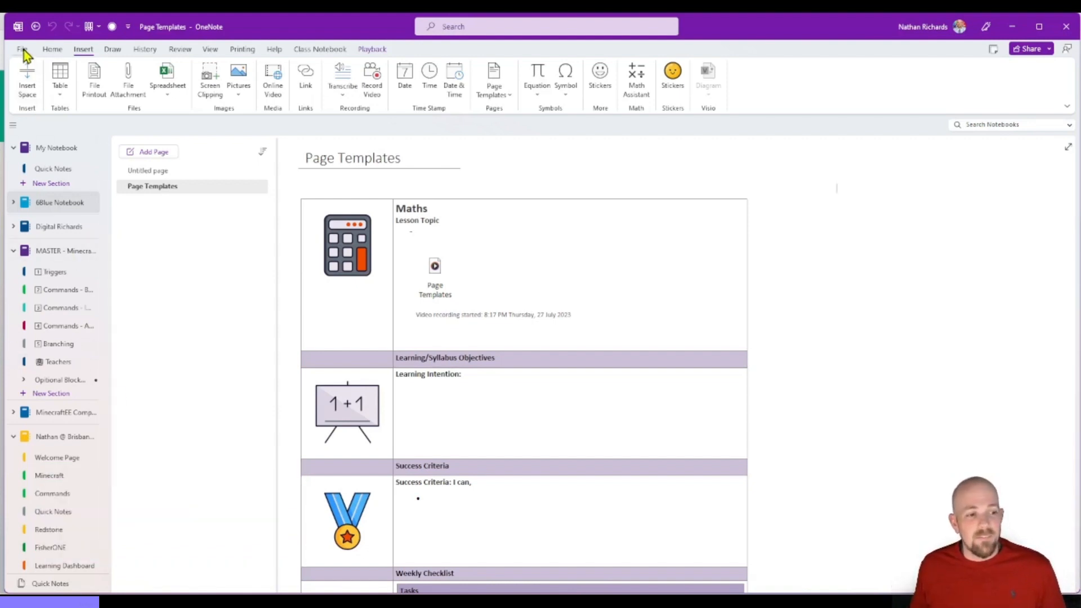
Compare Page, Section and Notebook export scopes and settle on Notebook with its OneNote Package format
click(24, 44)
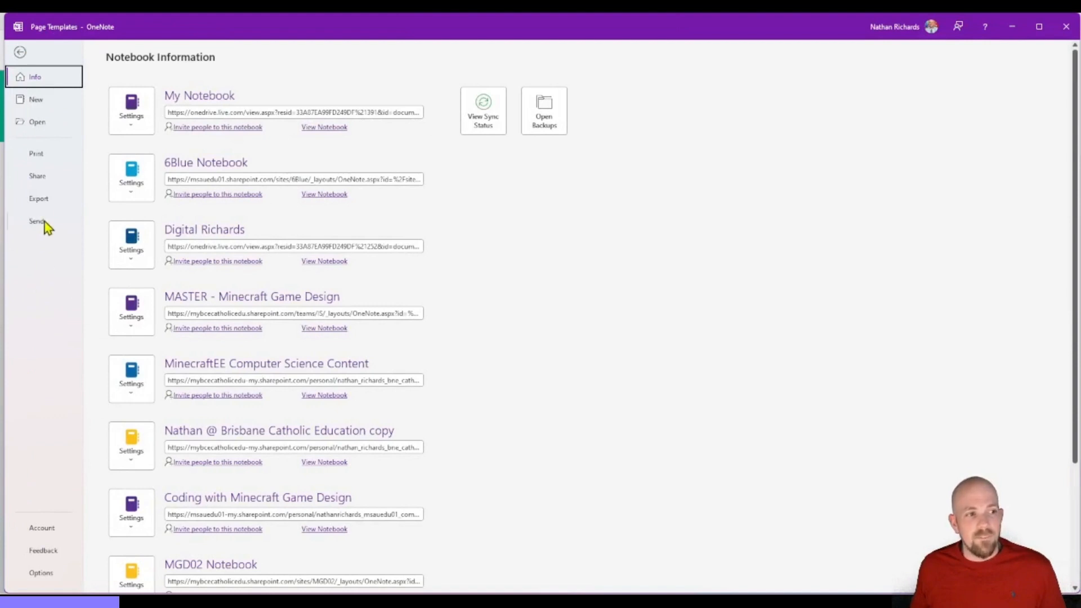
click(38, 199)
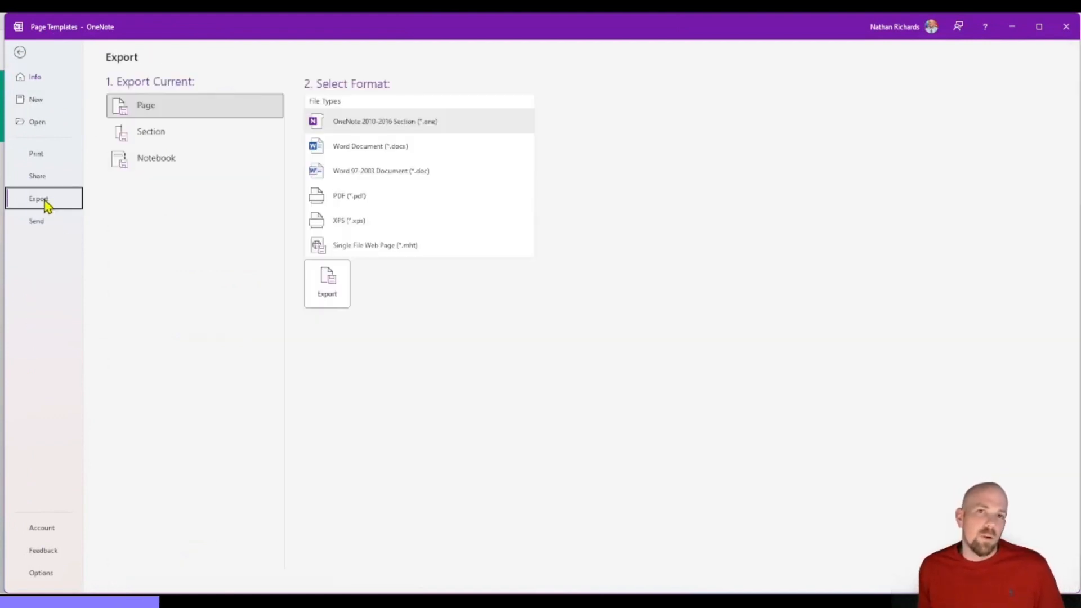
click(150, 131)
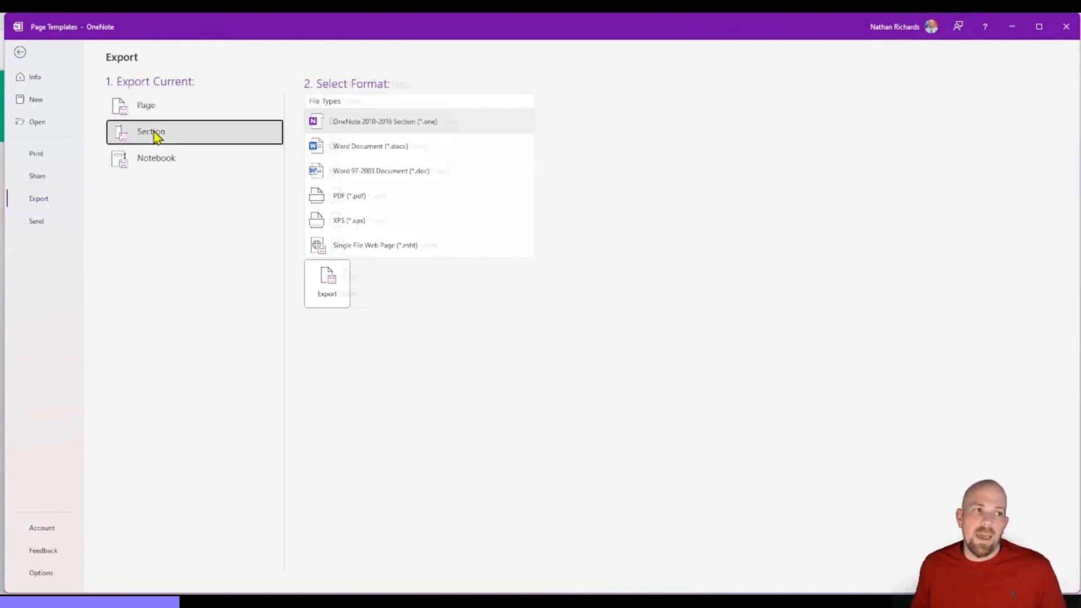
click(163, 158)
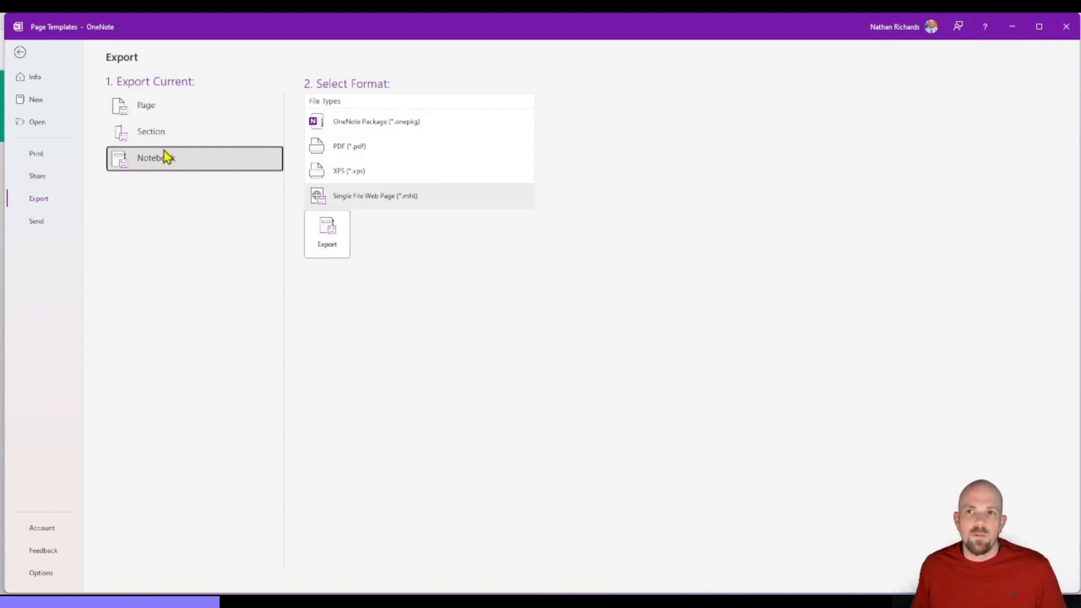
click(145, 106)
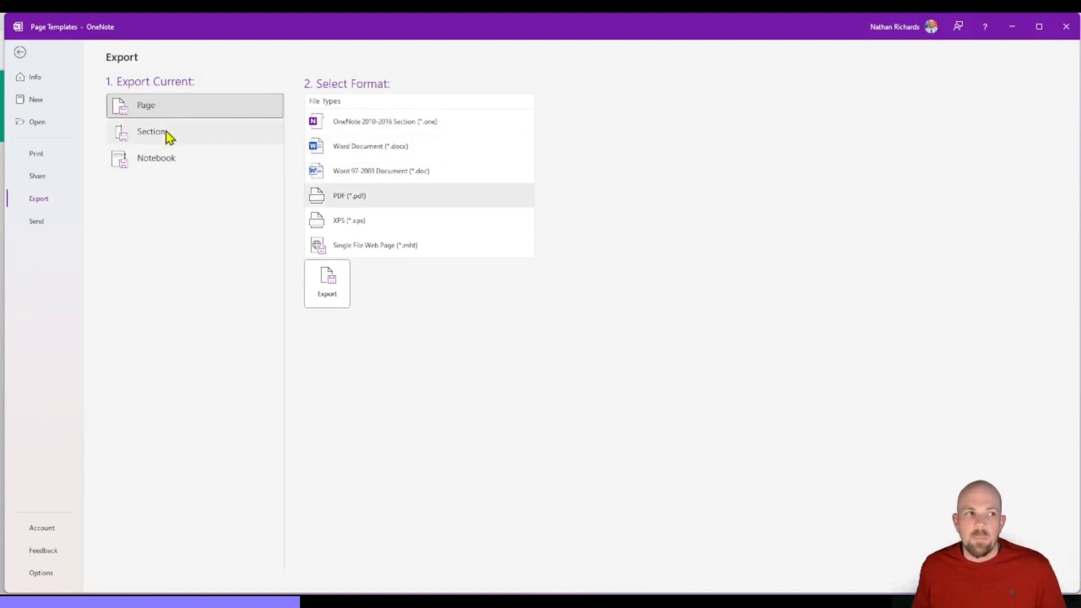
click(150, 132)
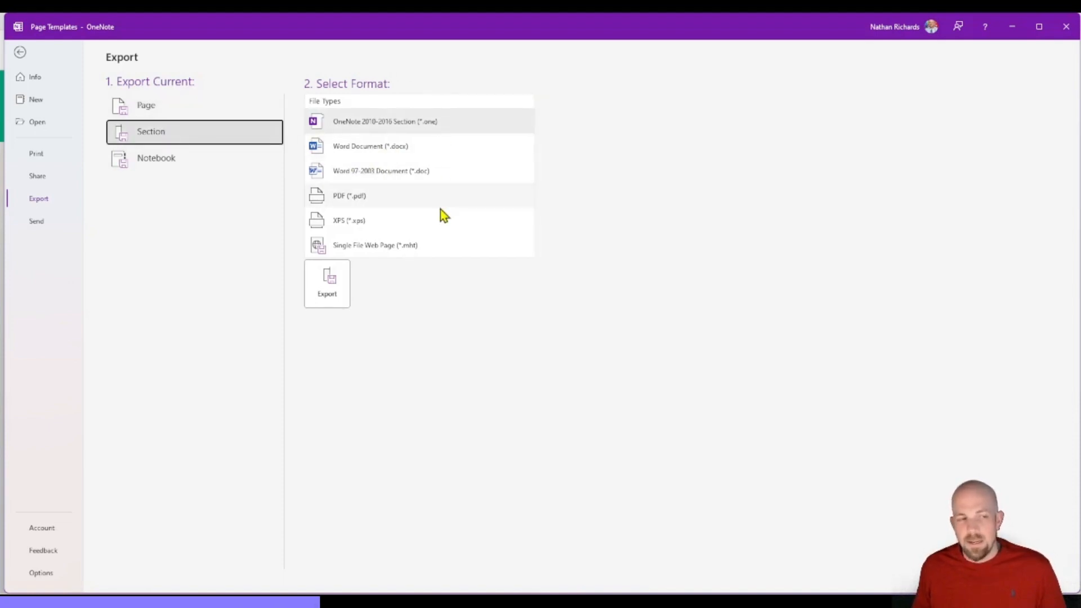
click(155, 158)
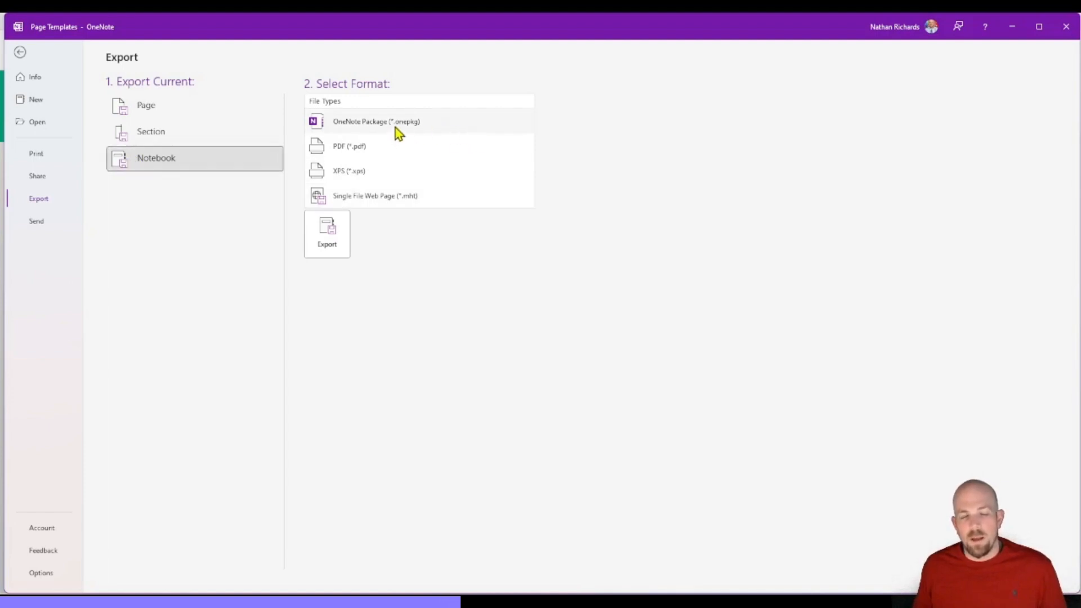
mouse_move(416, 129)
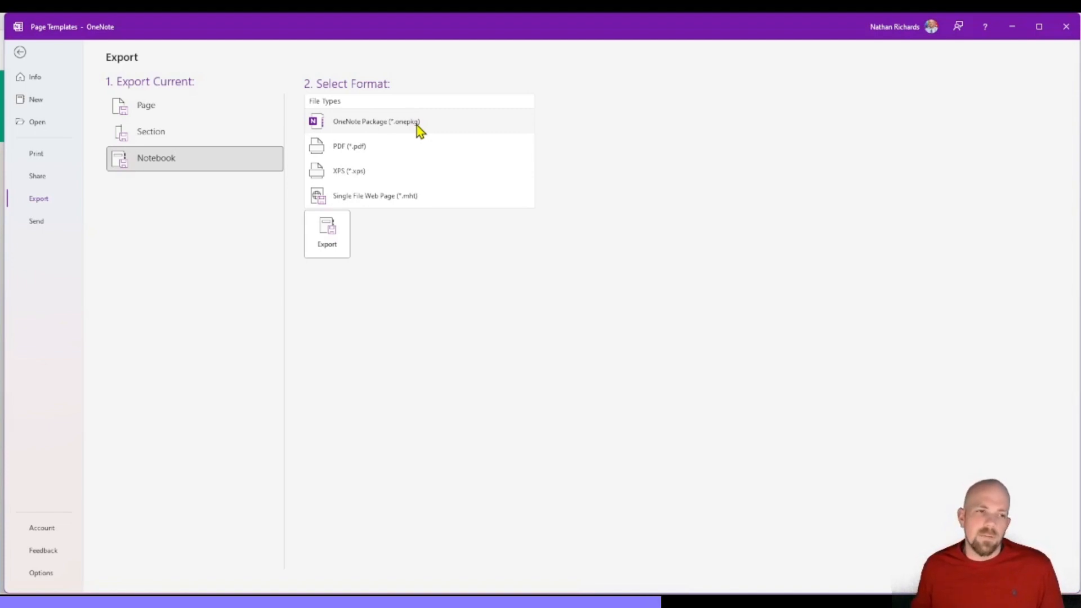
mouse_move(347, 127)
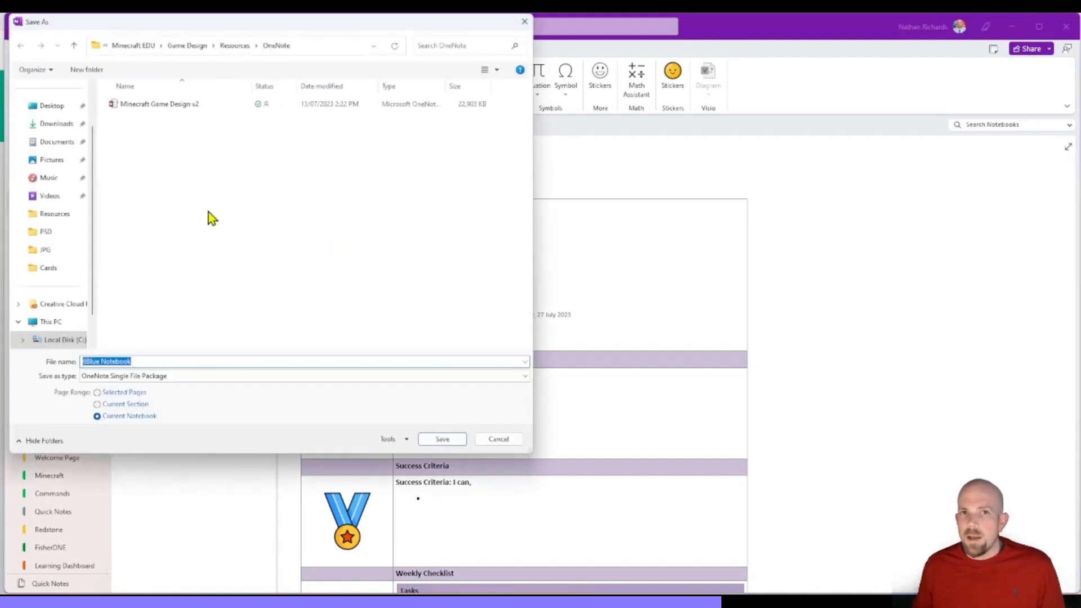
mouse_move(196, 162)
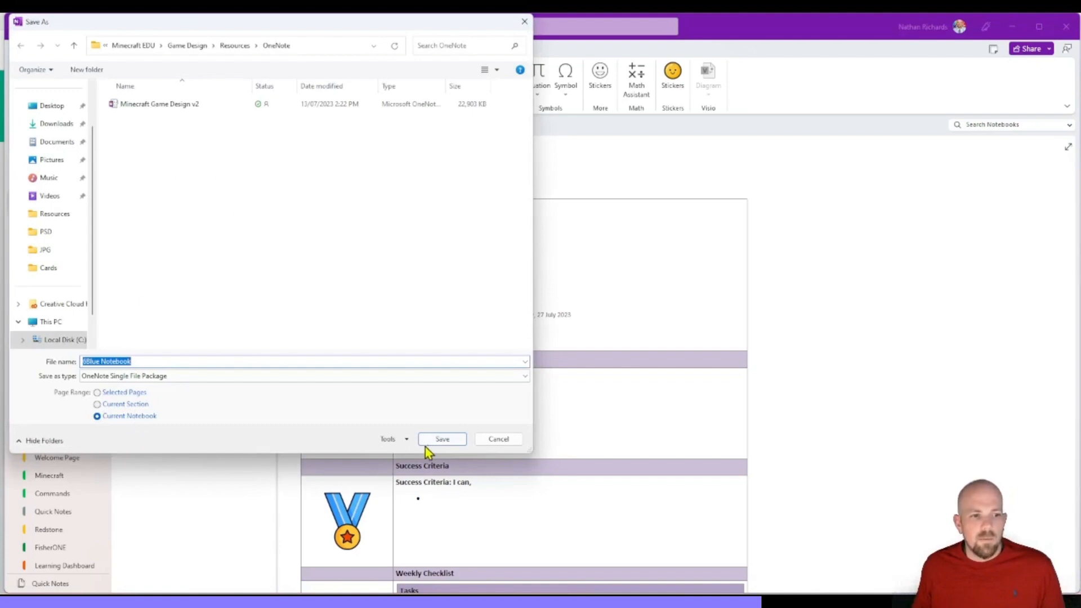
Save the 6Blue Notebook .onepkg package and continue packing despite the unsynced sections warning
click(441, 439)
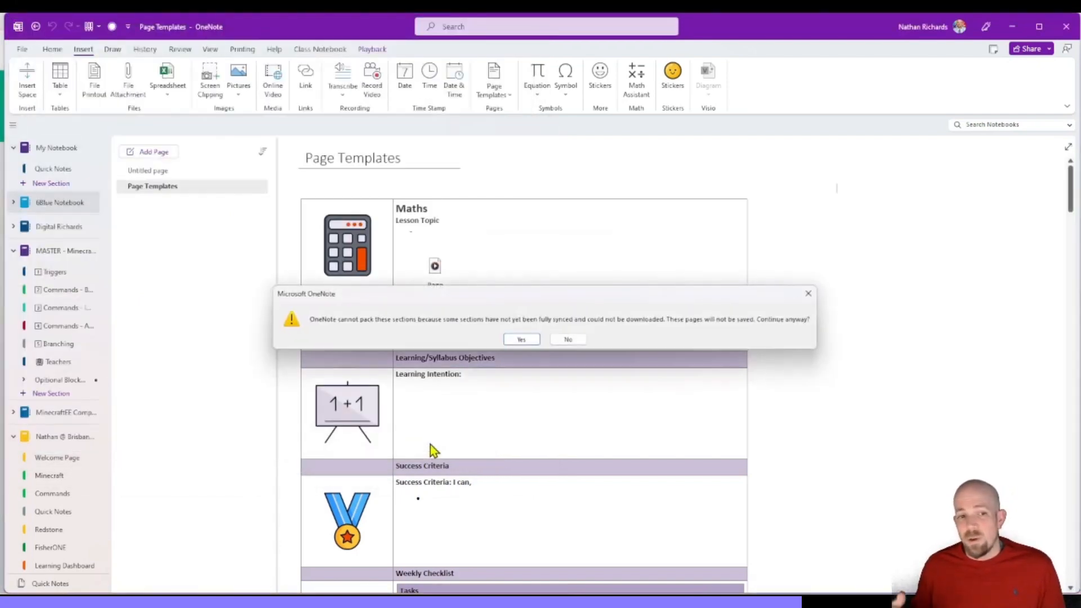
click(522, 339)
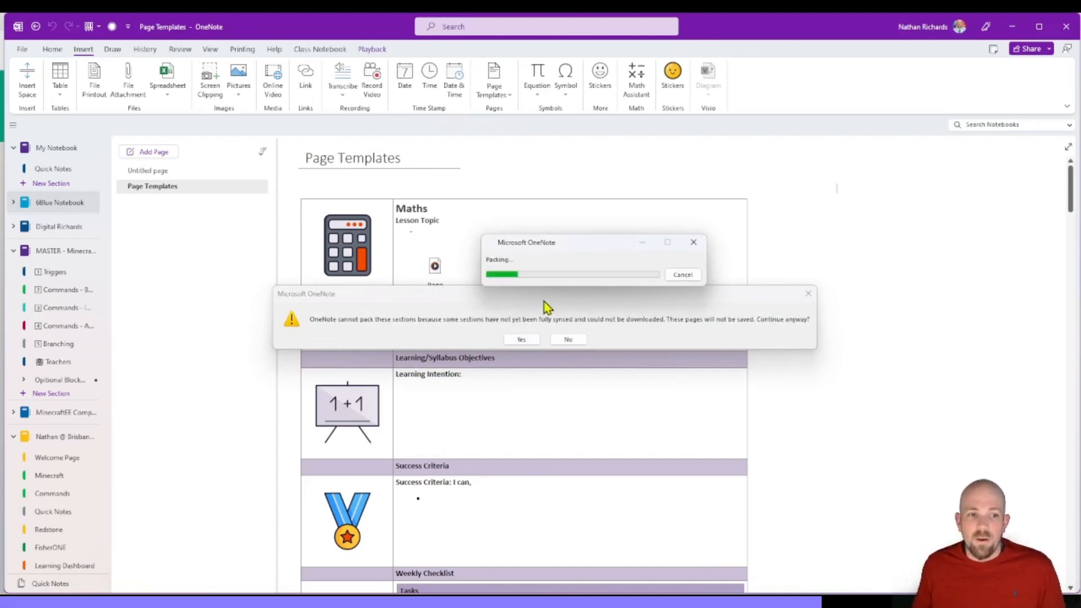
mouse_move(542, 324)
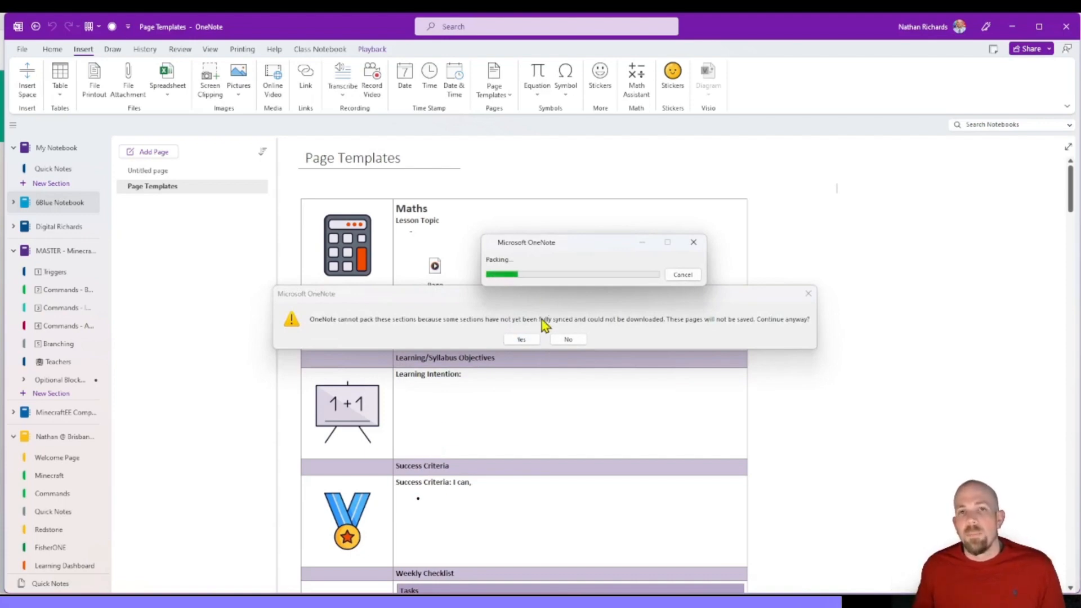